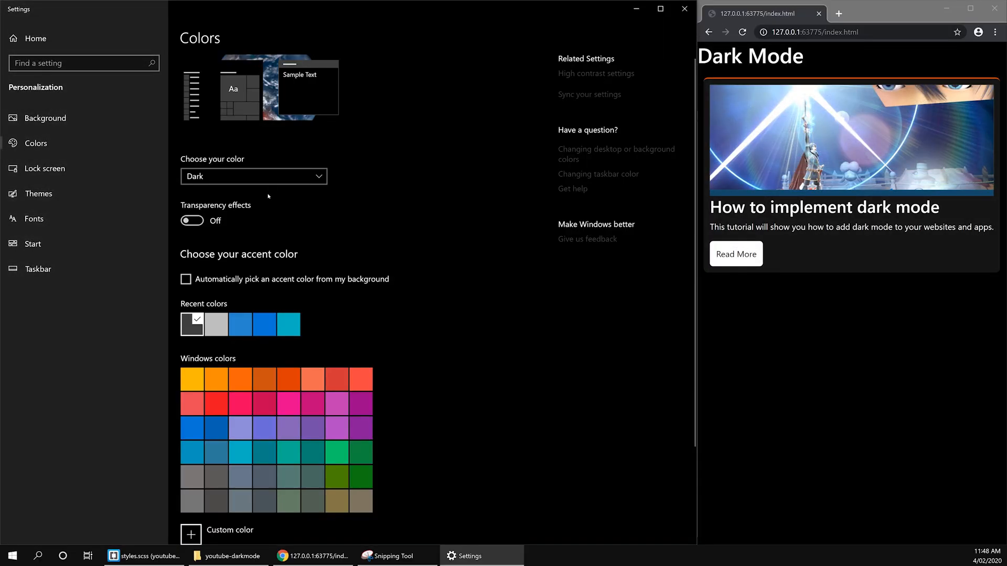
- Switch the Windows colour mode from Dark to Light so the article card follows with a light theme
left_click(253, 176)
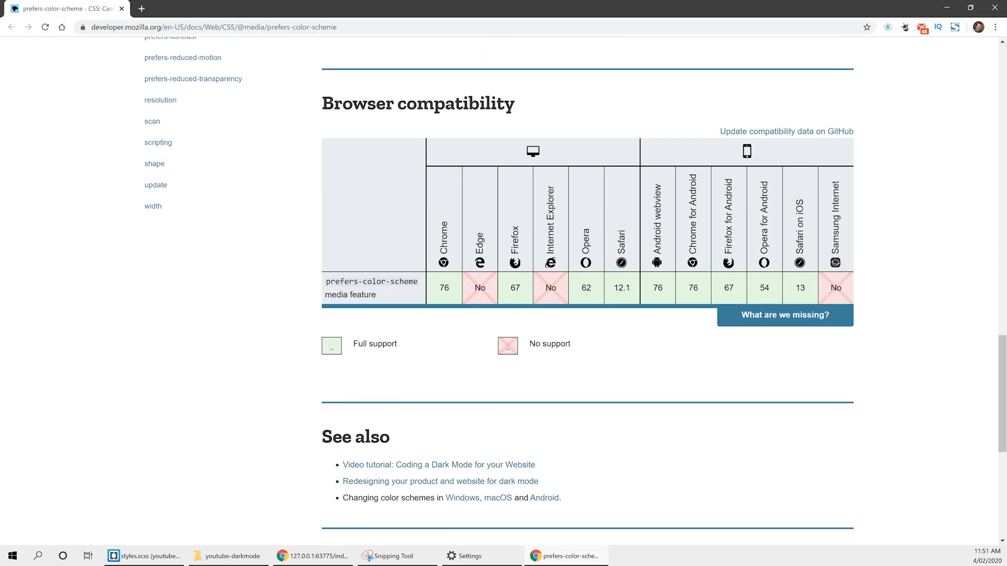
left_click(143, 555)
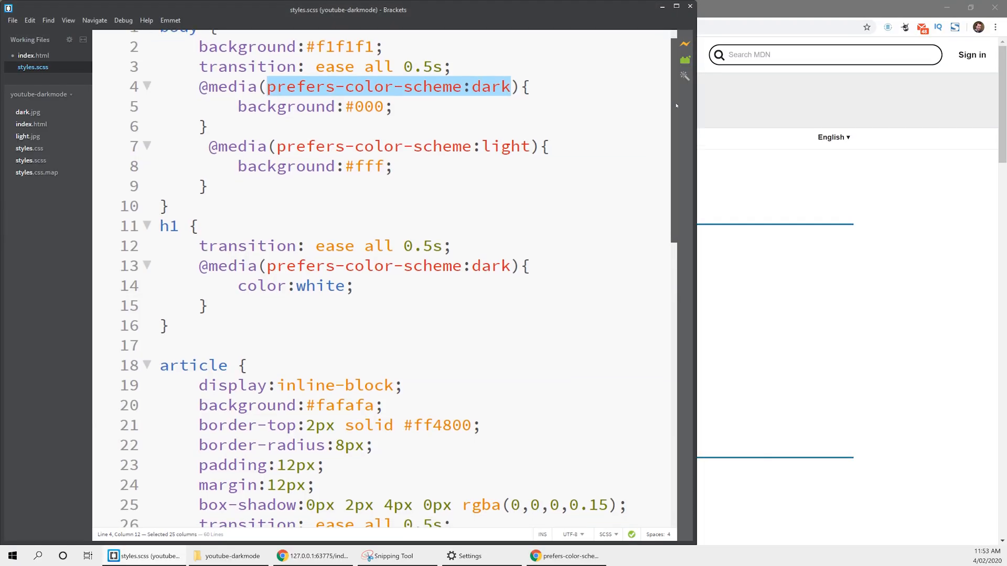
left_click(469, 556)
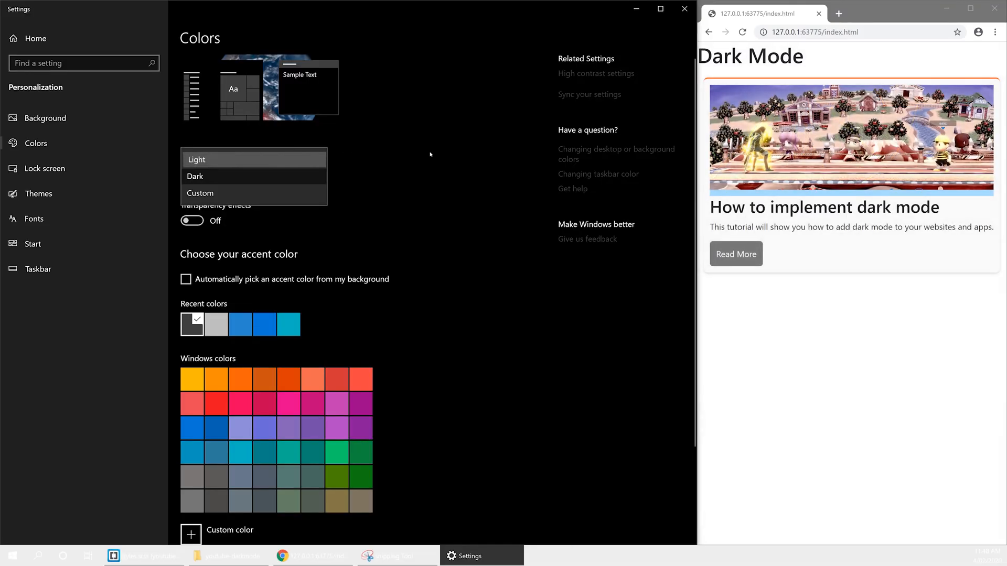
left_click(197, 158)
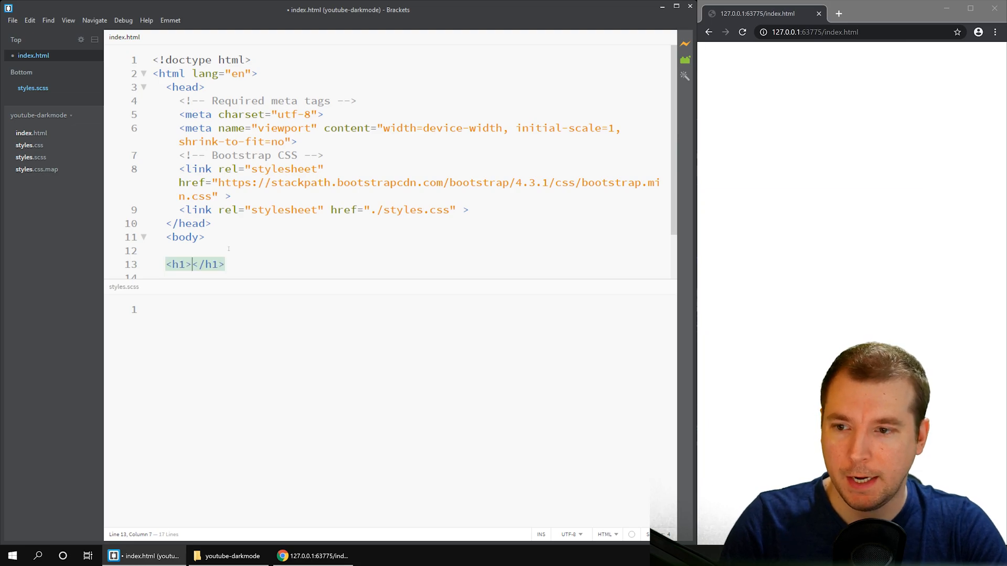
- Add an h1 'Dark Mode' and an article containing a div with class img
type("Dark")
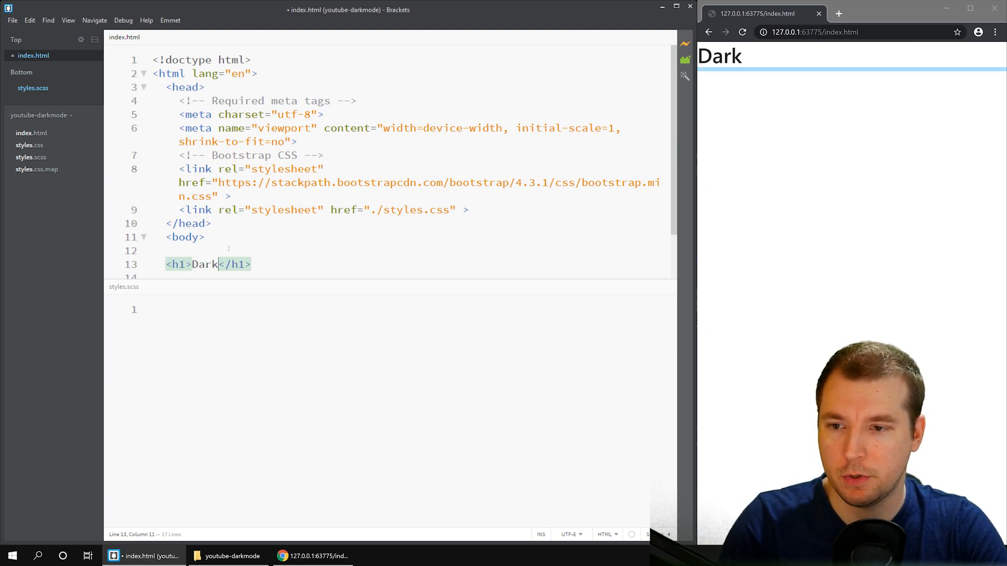
type("Mode")
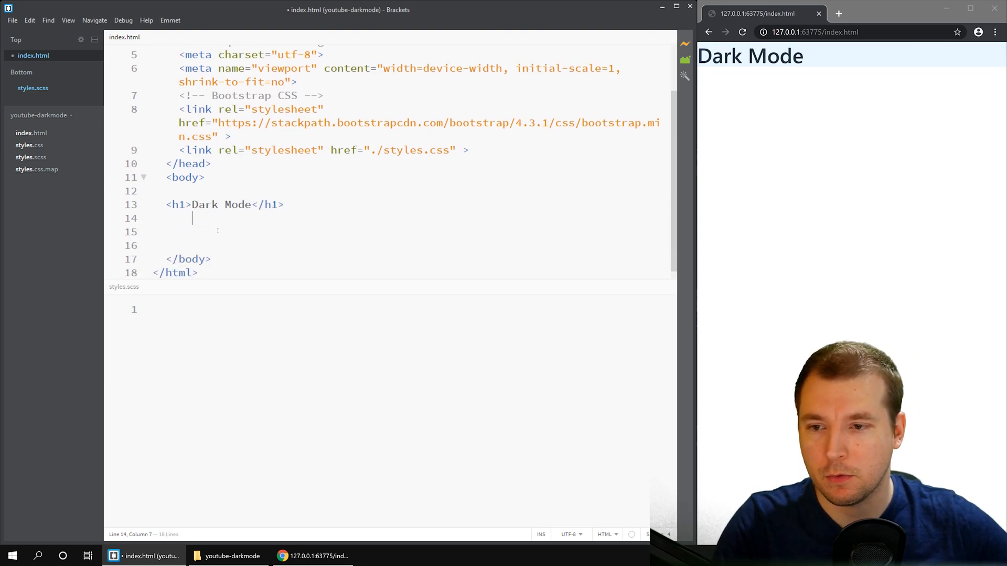
type("article>")
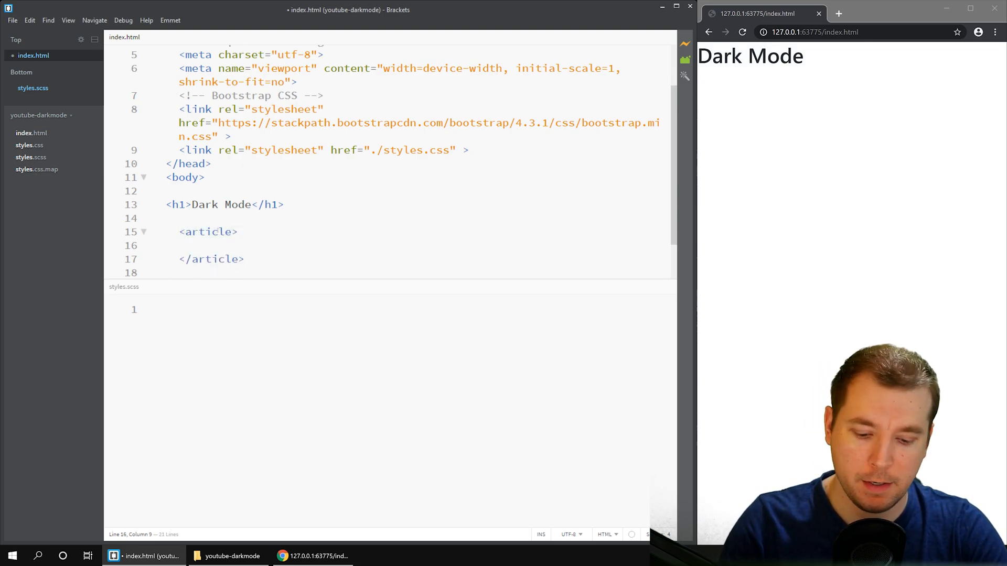
type("d")
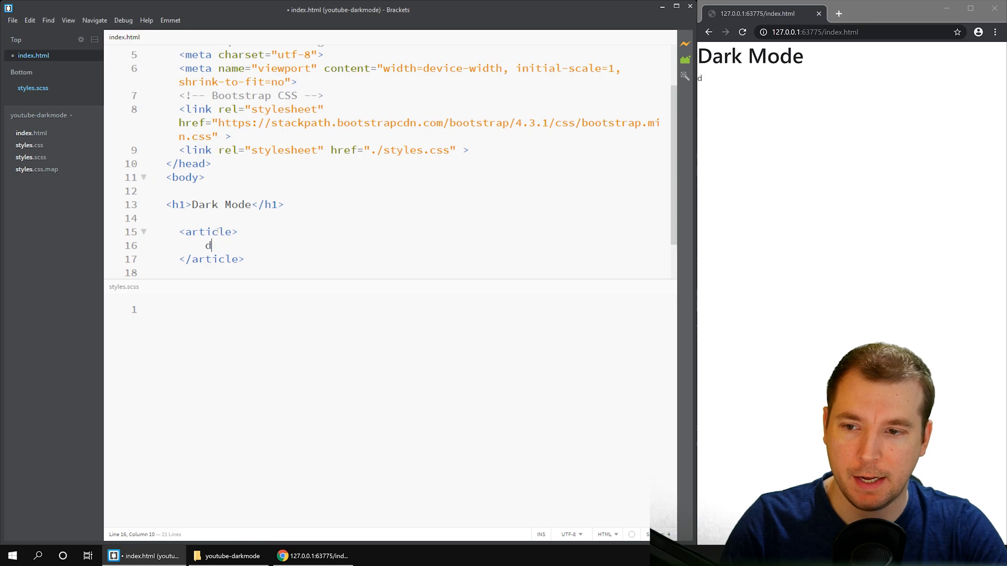
type("iv.img")
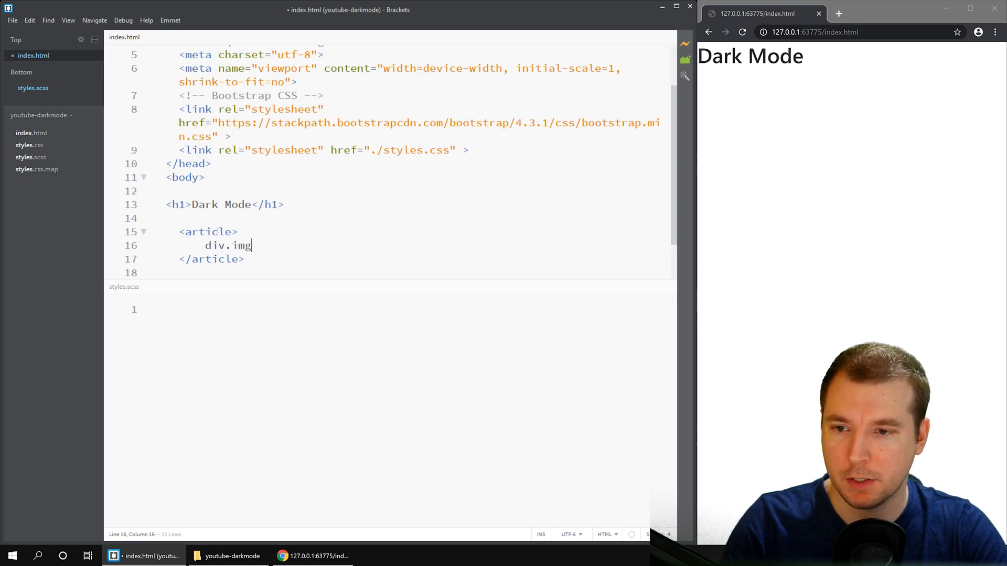
key("Tab")
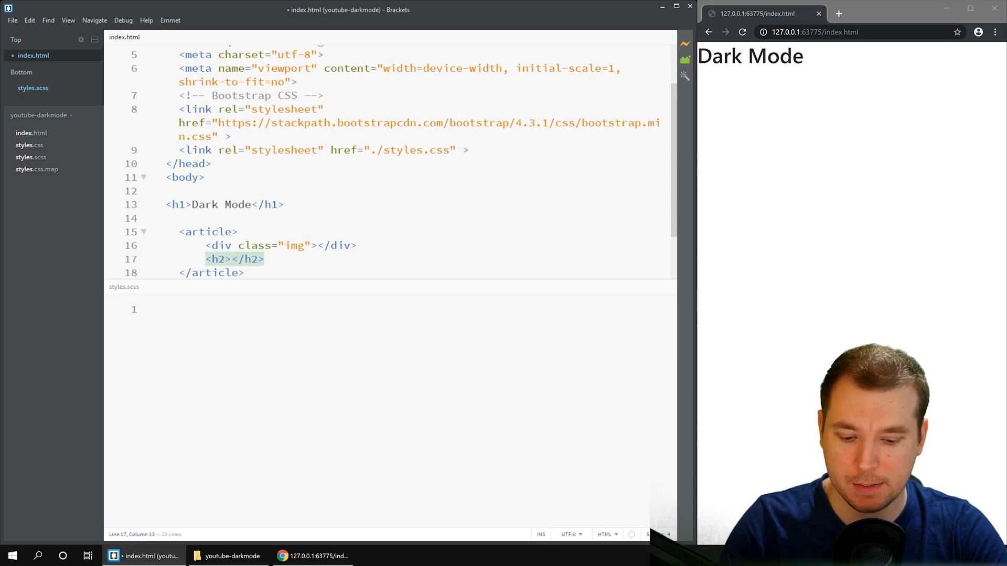
- Add the h2 'How to implement dark mode' and a paragraph blurb about adding dark mode to websites and apps
type("How to implme")
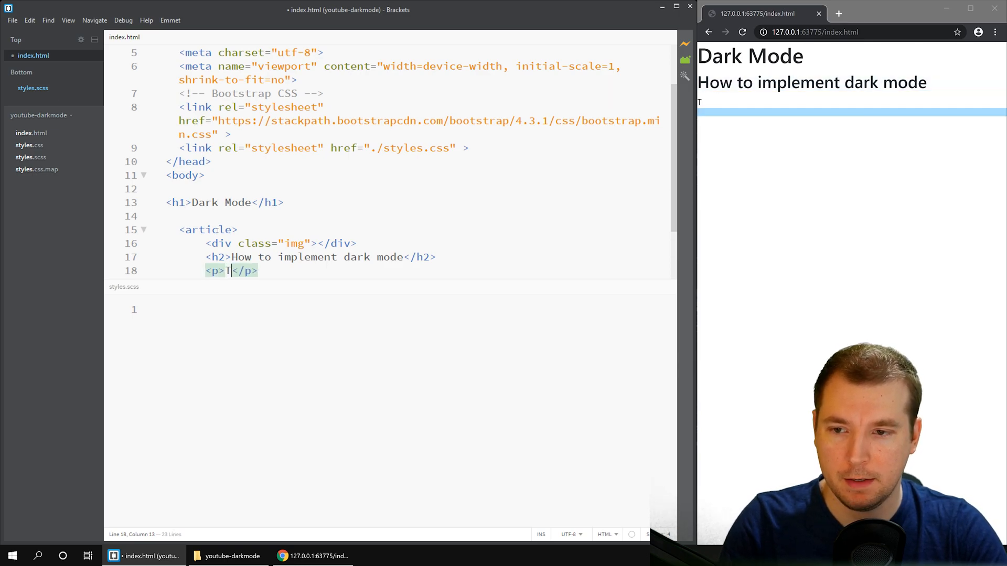
type("his tutorial will show you how to om")
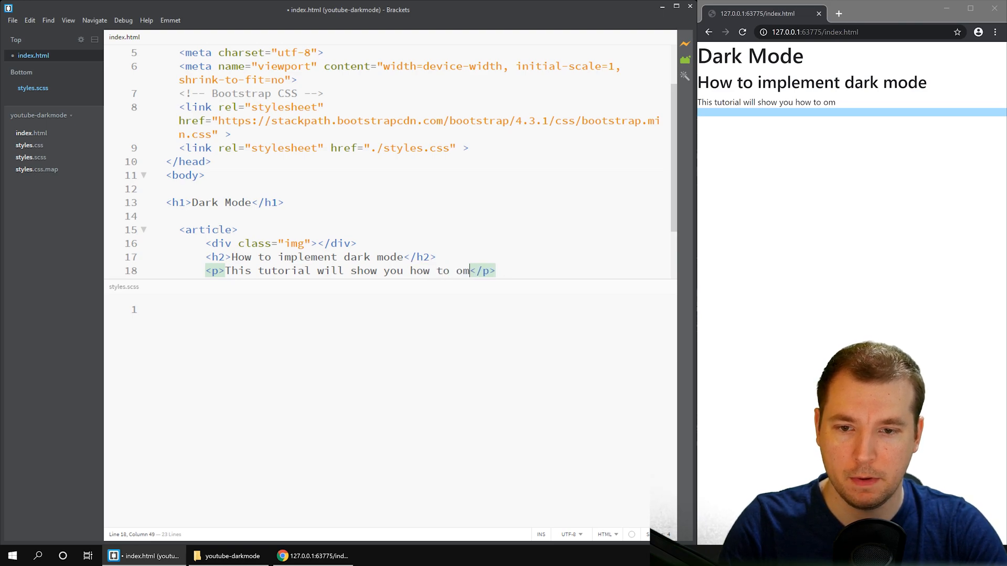
type("add d")
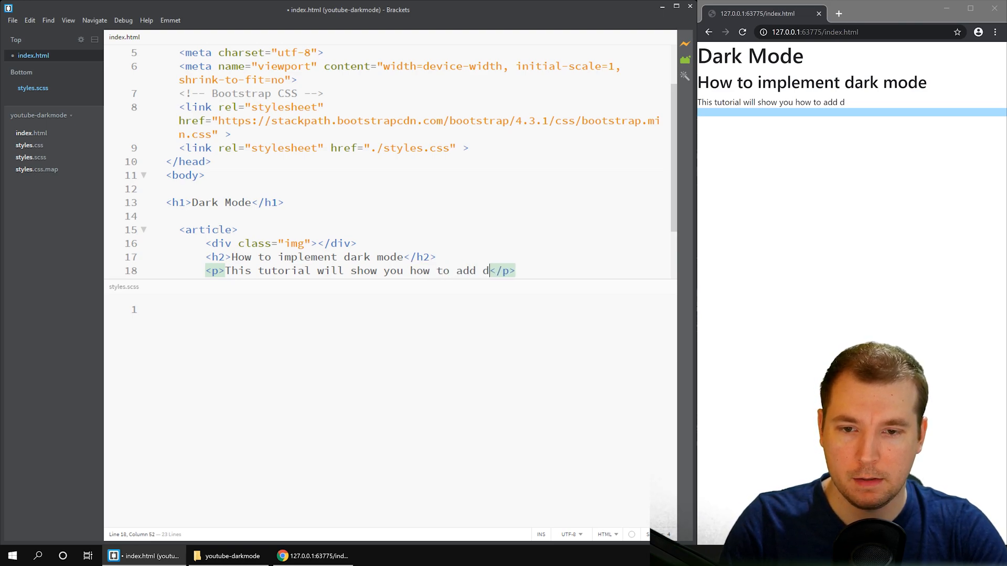
type("ark mode to your web")
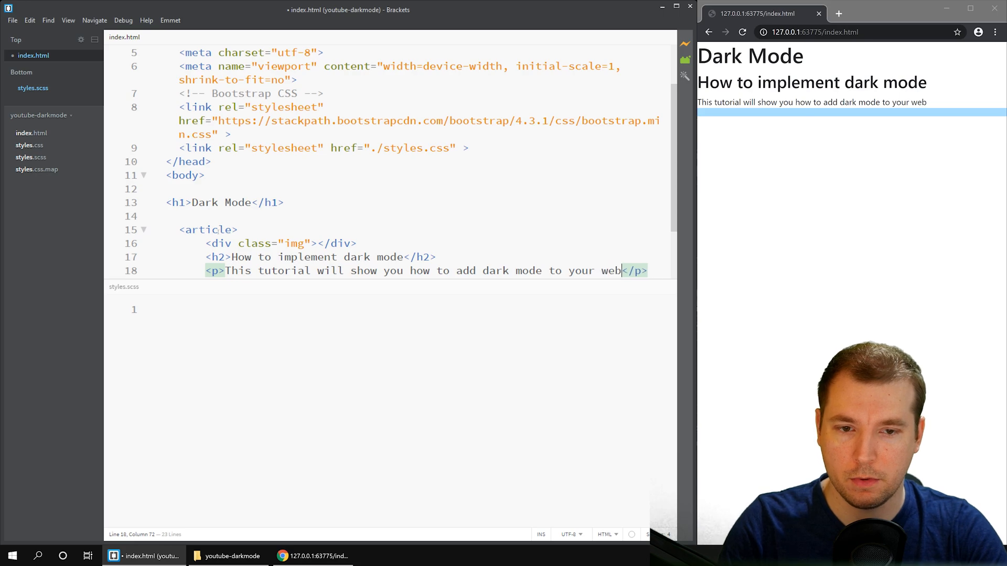
type("site")
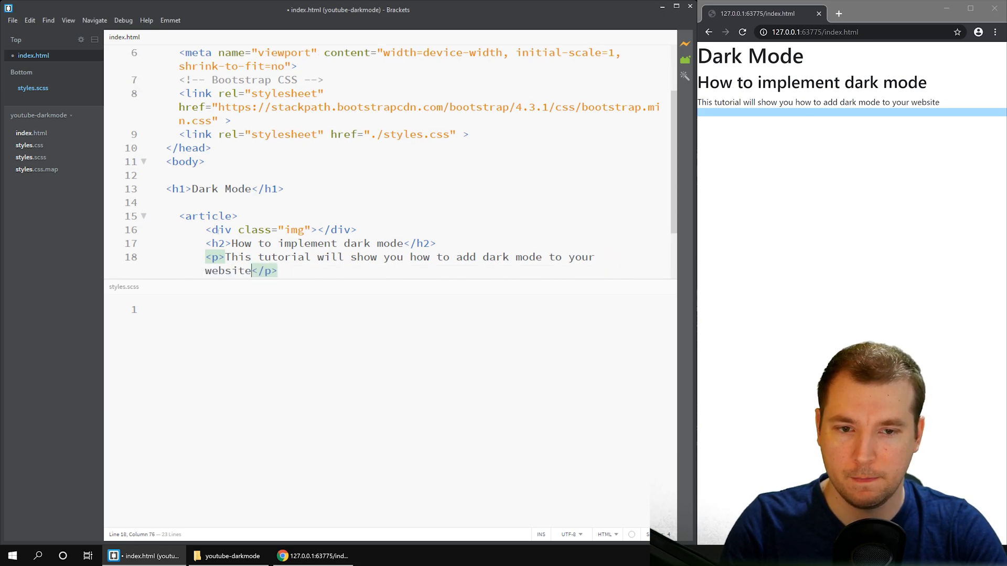
type("websites and apps.")
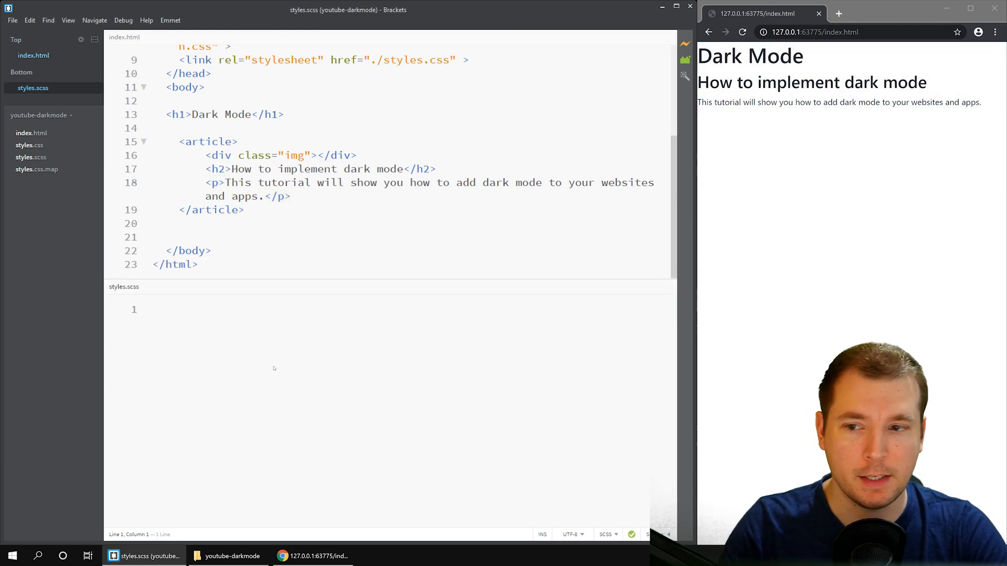
- Start an article rule with display inline-block and background #fafafa
type("article {")
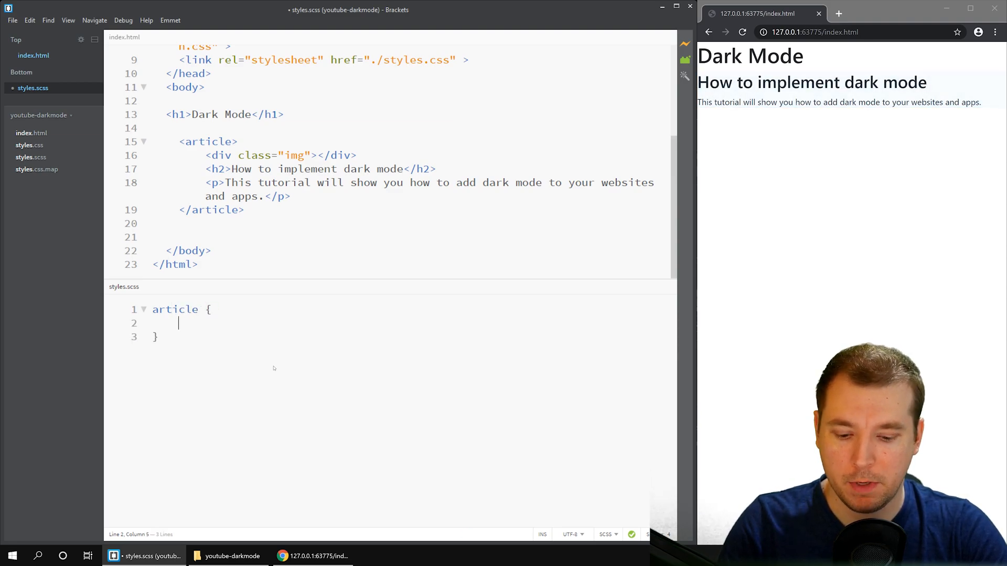
type("display:in")
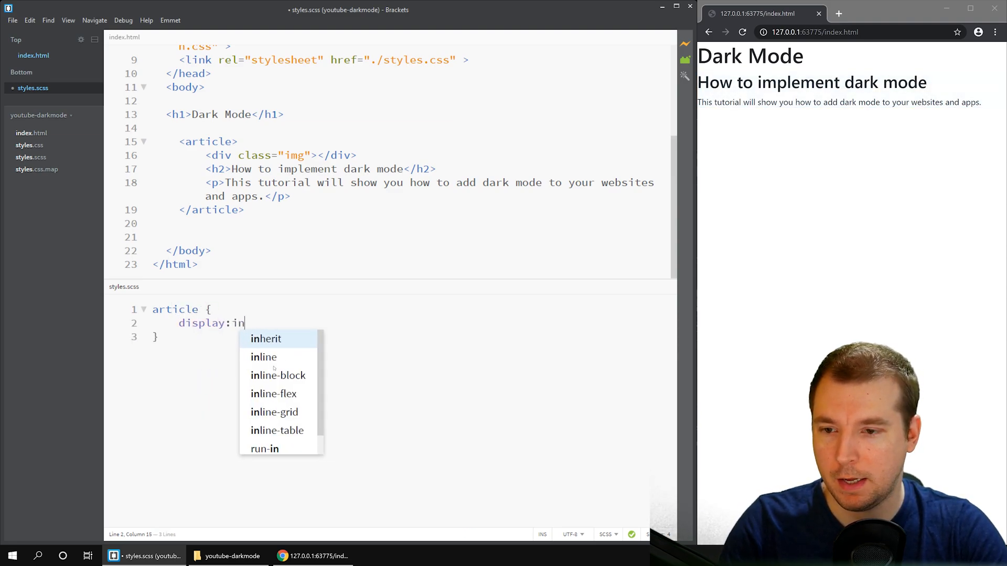
left_click(277, 375)
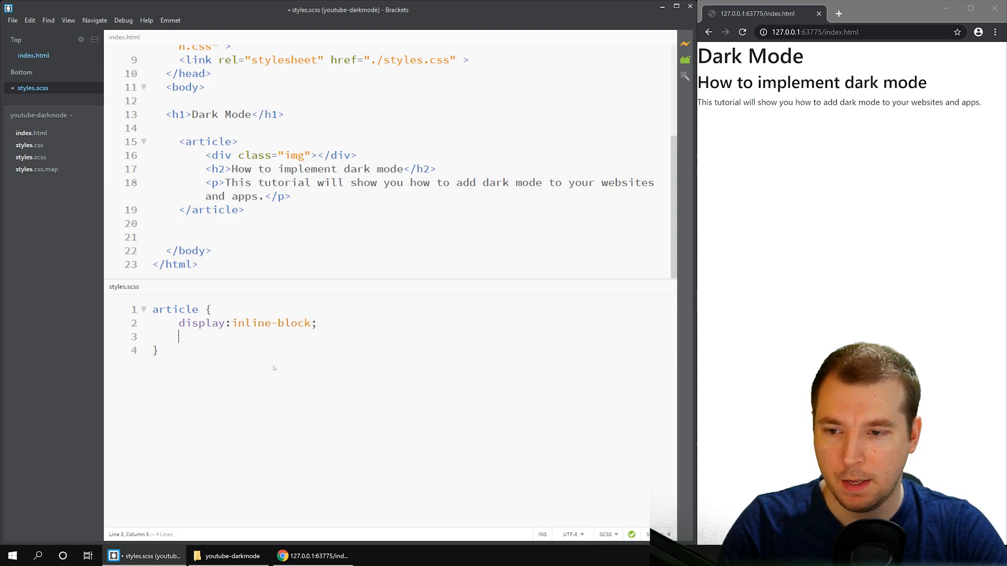
type("background:#")
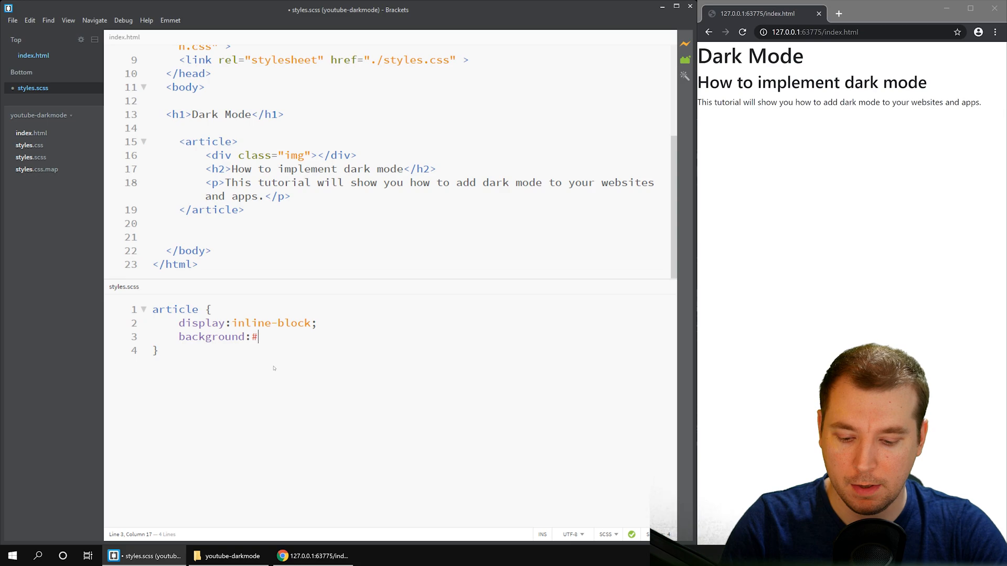
type("fafafa;")
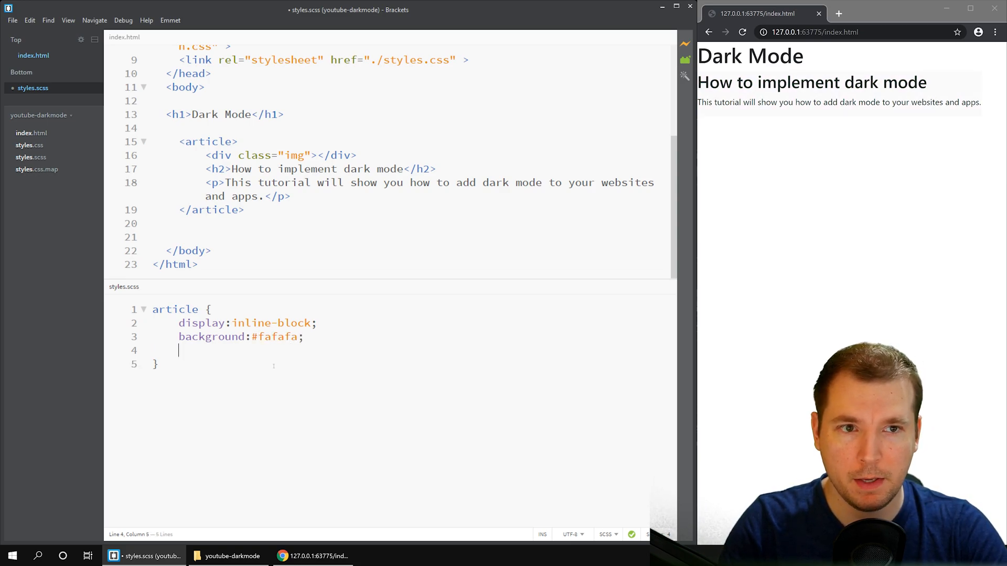
- Give the article a 2px solid #aaa top border, 8px radius and 12px padding and margin
type("b")
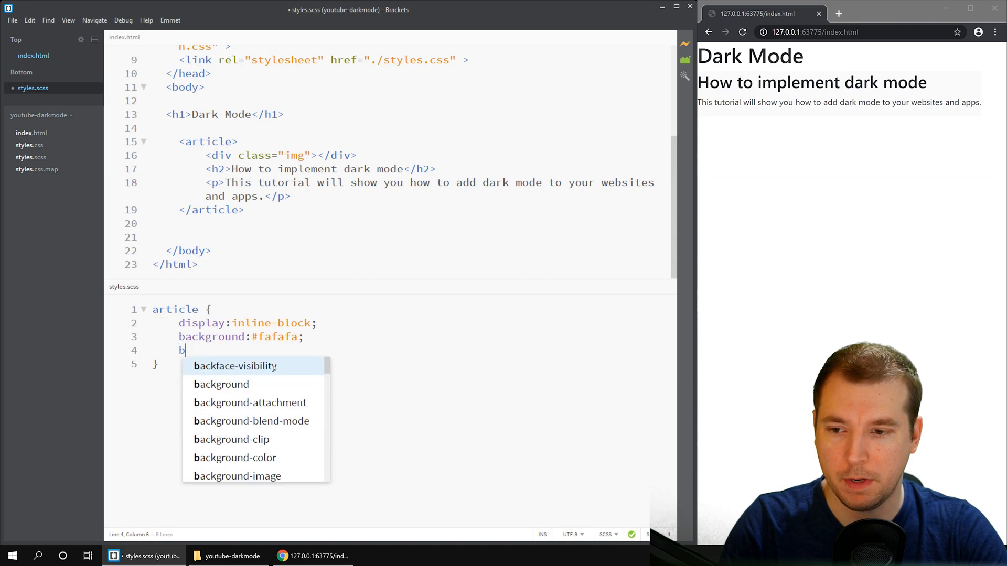
type("order-top:2px")
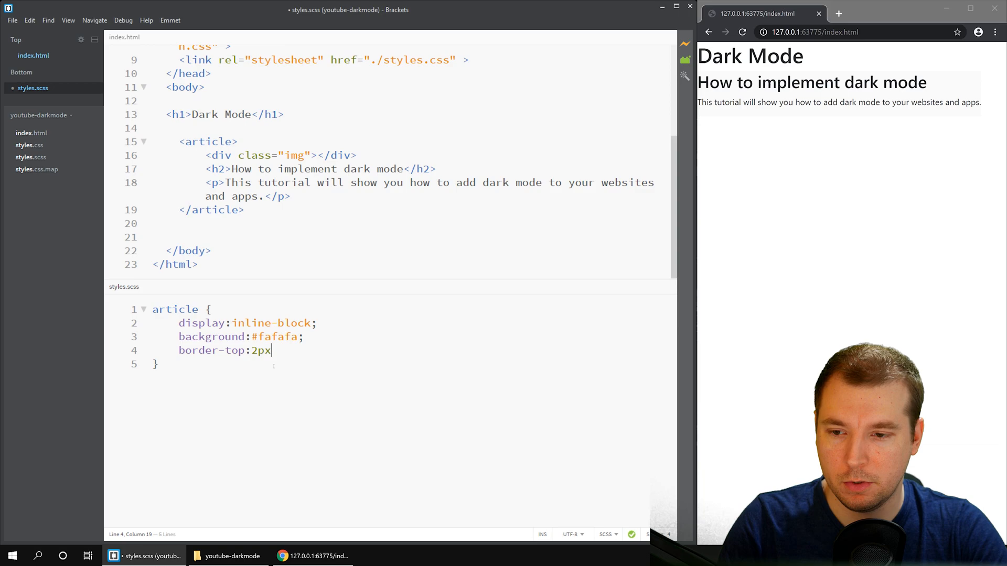
type("solid #aaa;")
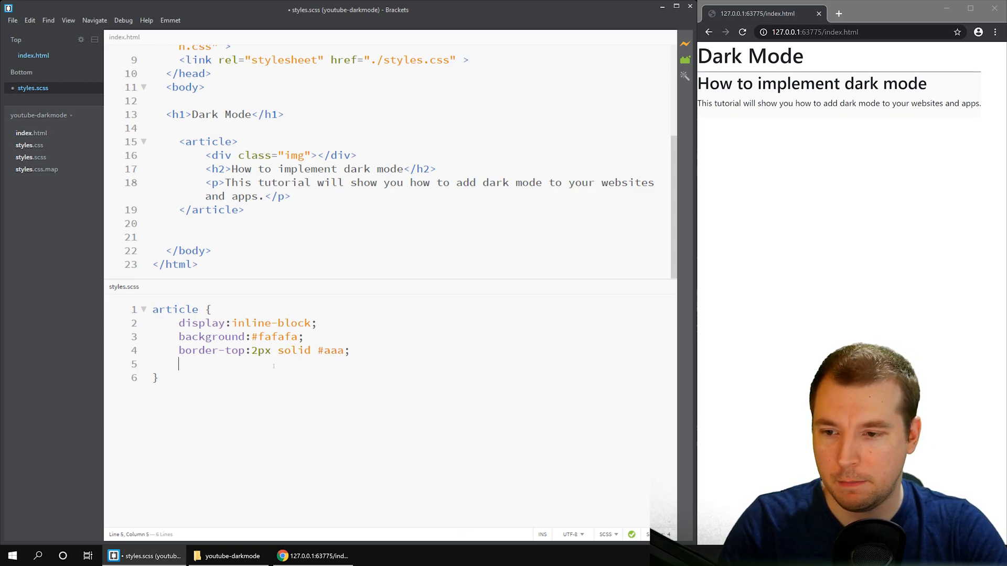
type("border-radius:4px;")
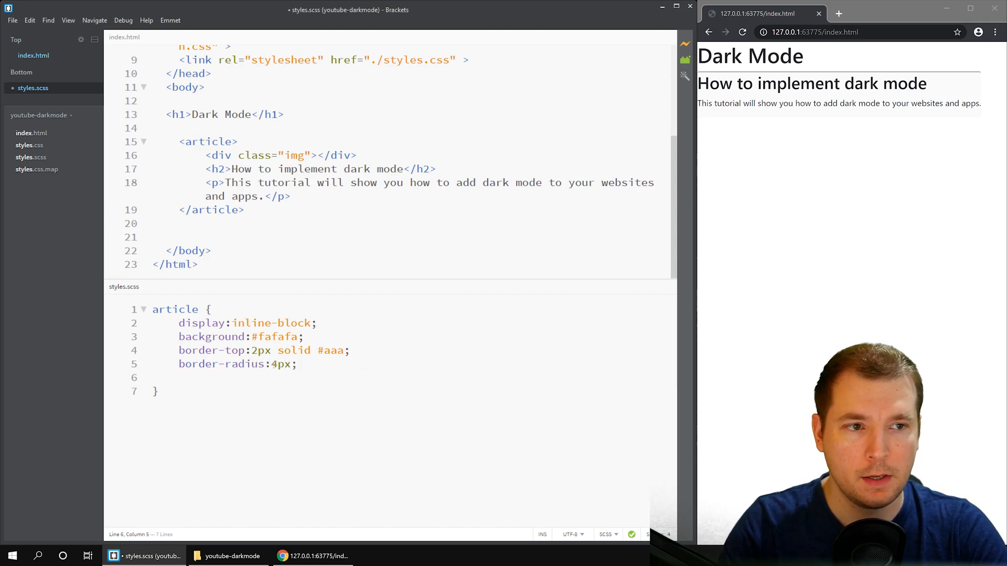
type("8")
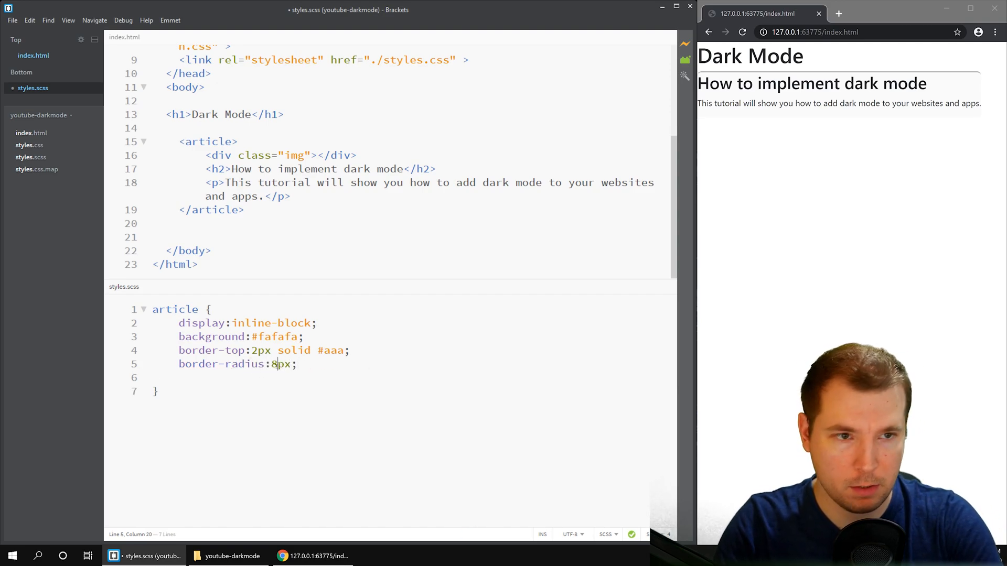
type("padding:12px")
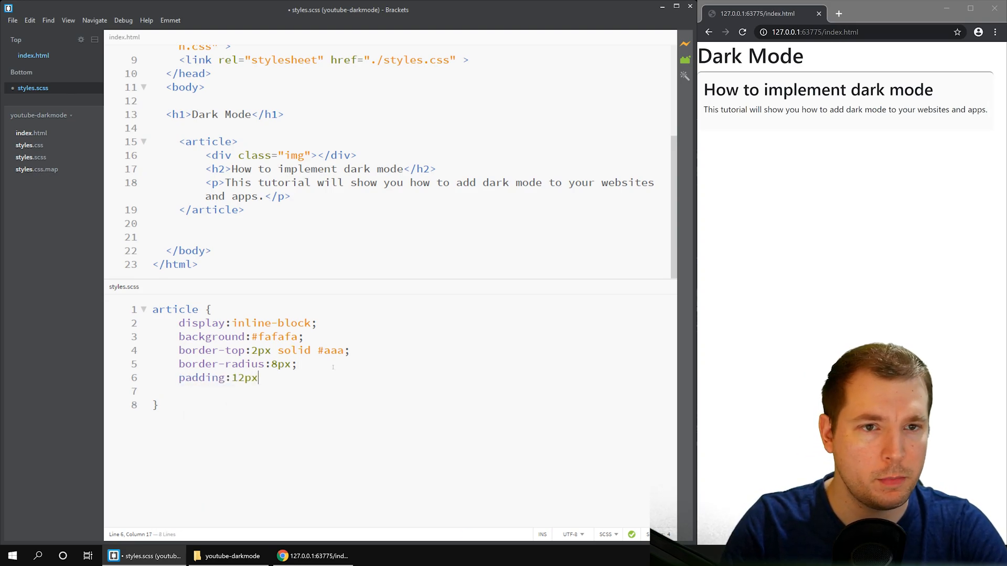
type(";")
left_click(414, 392)
type("margin:12px;")
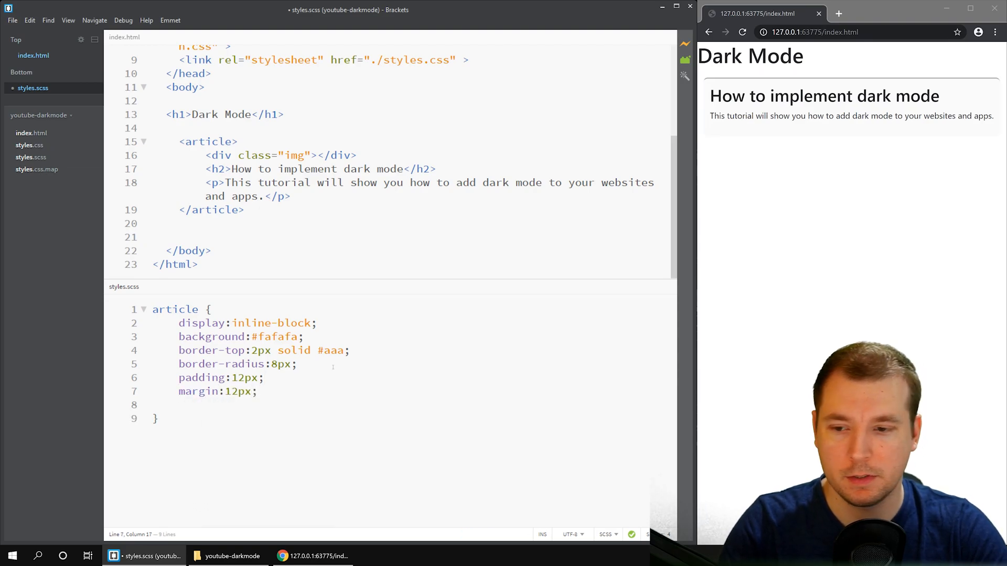
- Nest an .img rule with 200px height, #333 background and a 12px bottom margin
type(".img")
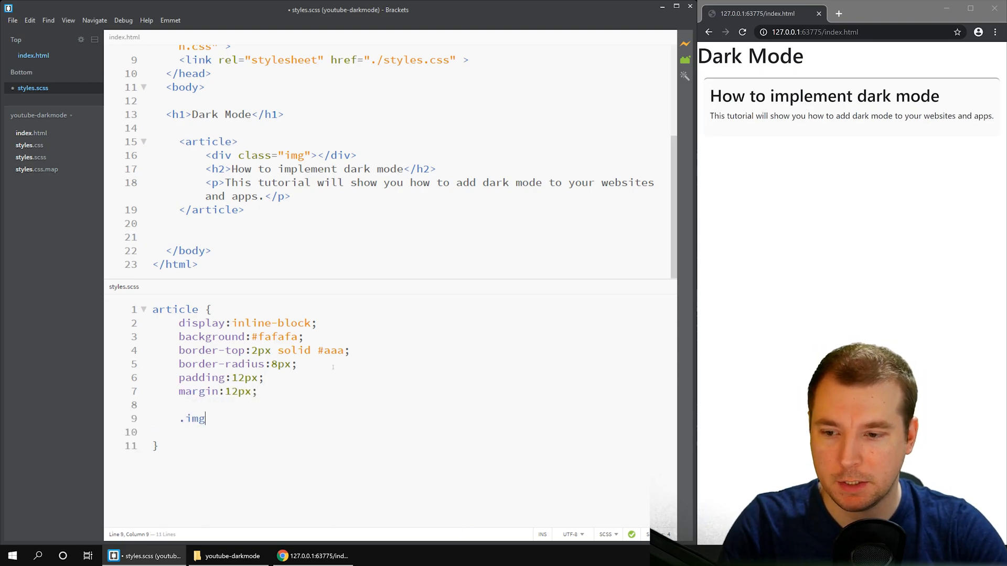
type("{")
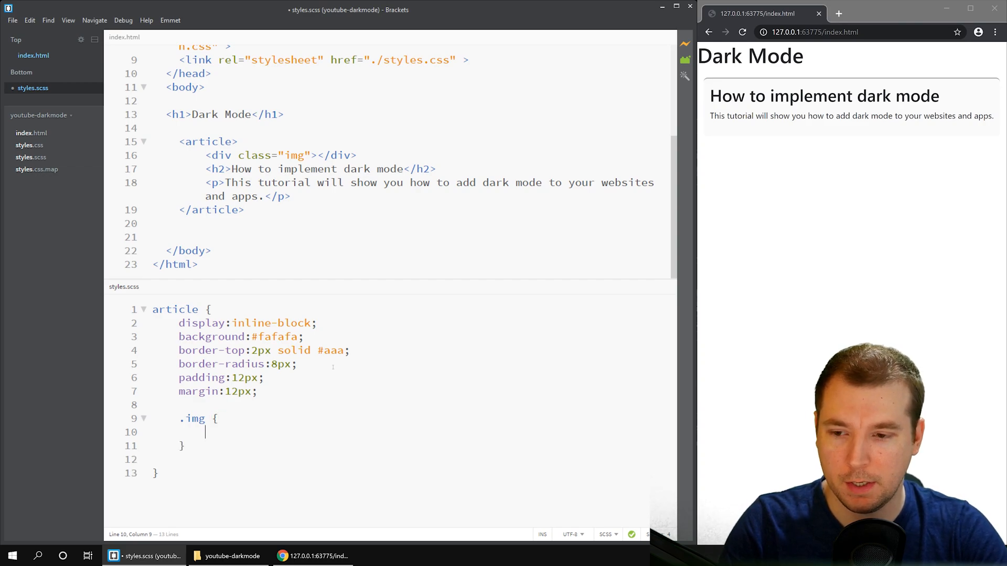
type("height:")
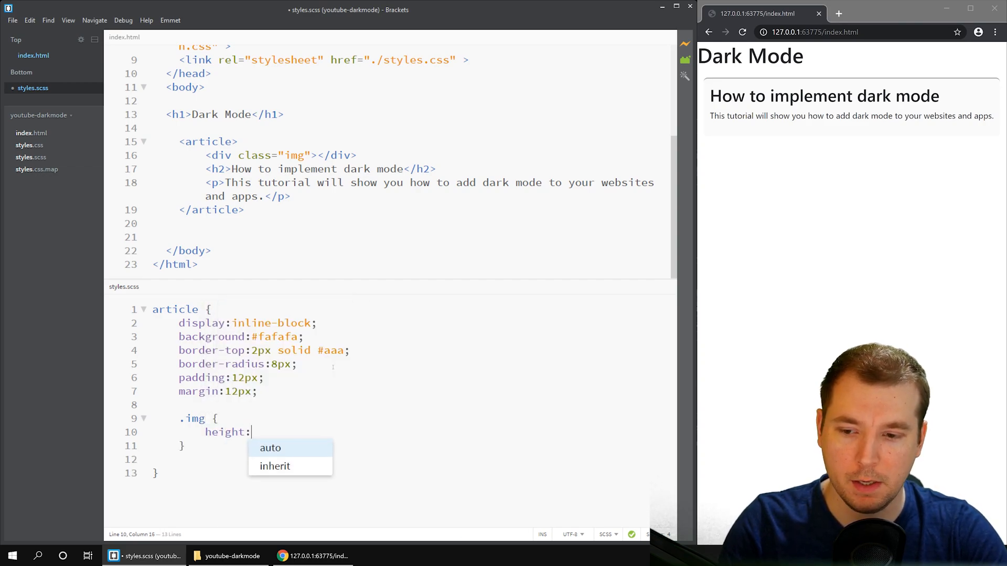
type("100px;")
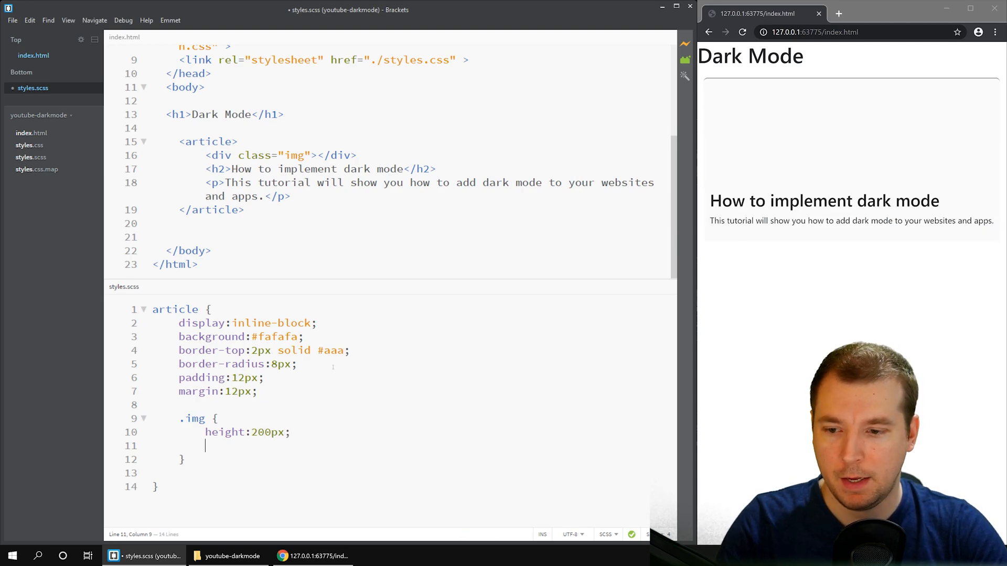
type("background-color")
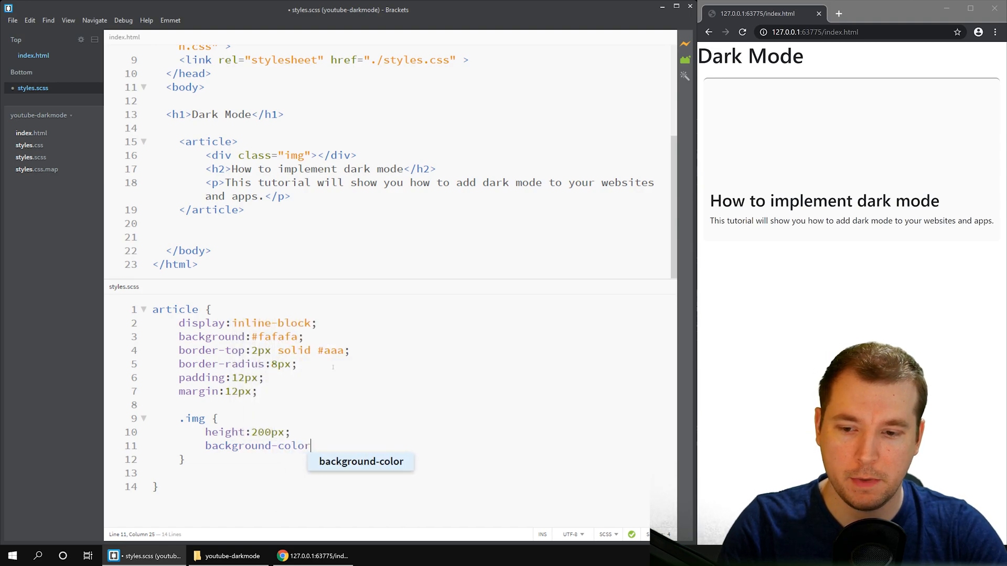
type(":#333;")
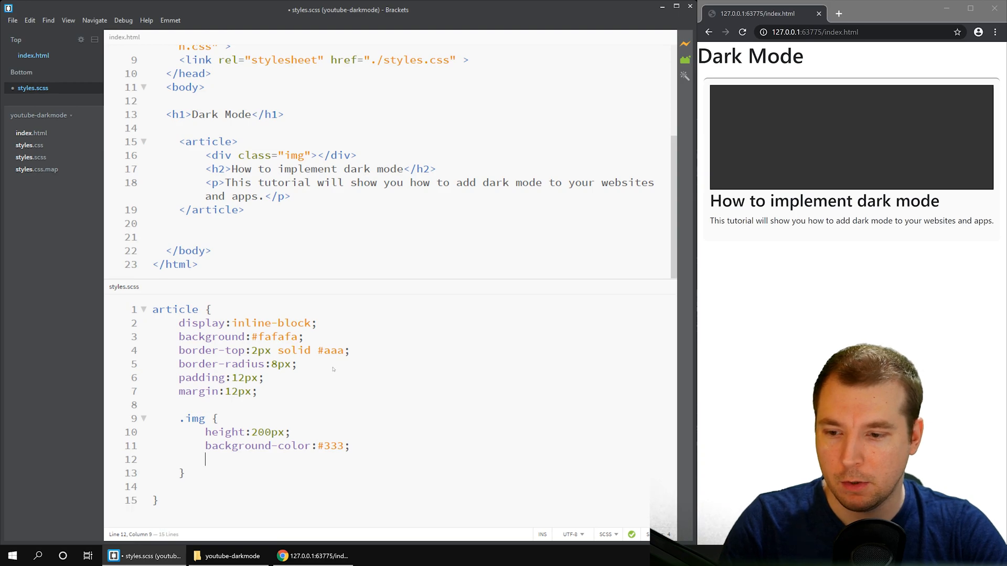
type("margin-bottom:6p")
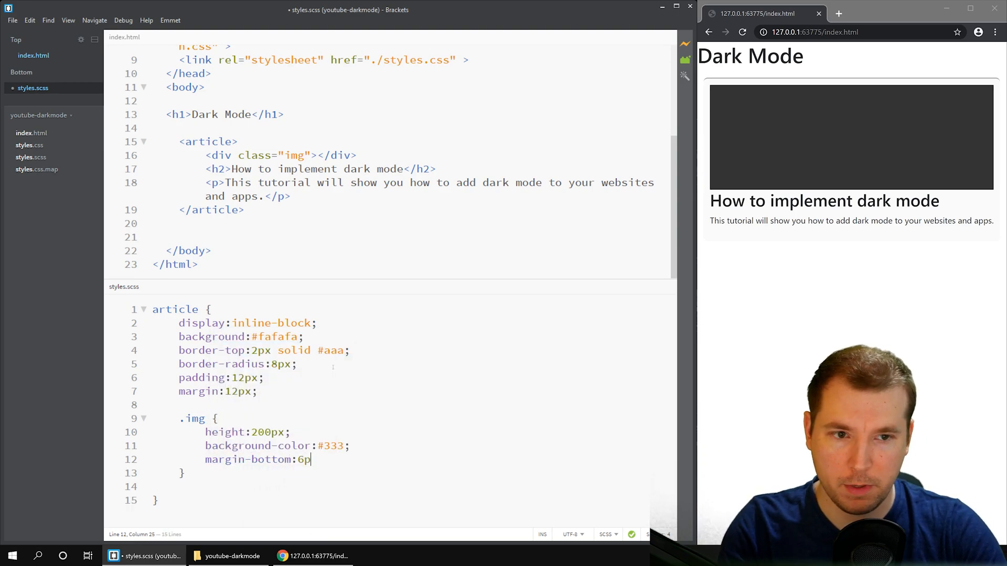
key("Backspace")
type("12px;")
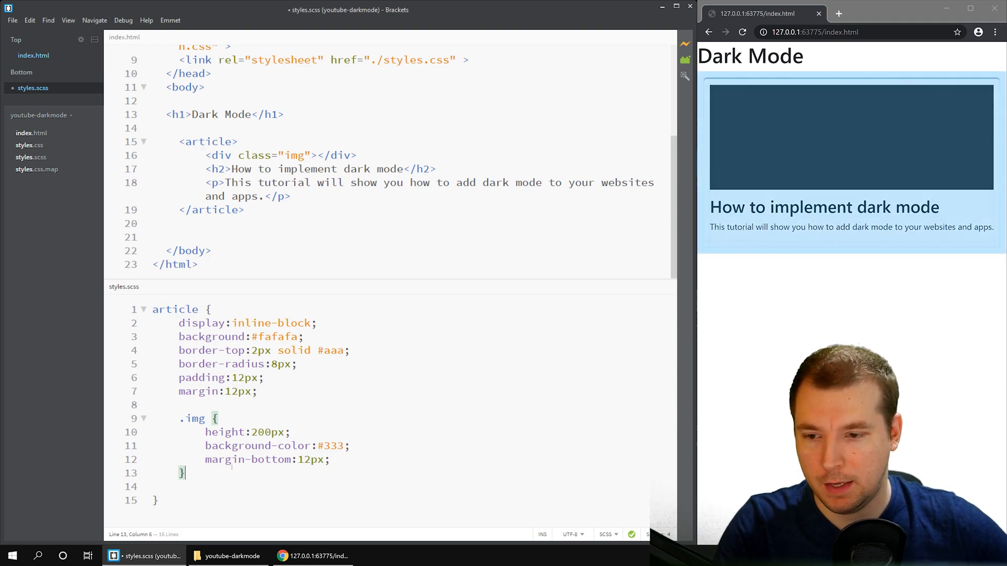
- Give the card a box-shadow of 0px 2px 4px 0px rgba(0,0,0,0.15)
key("Return")
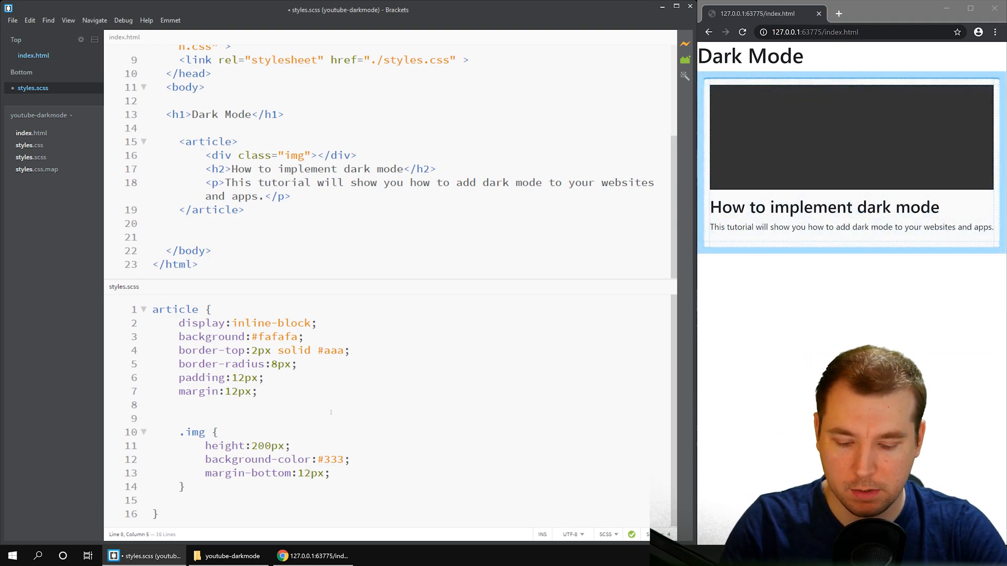
type("box-shadow:")
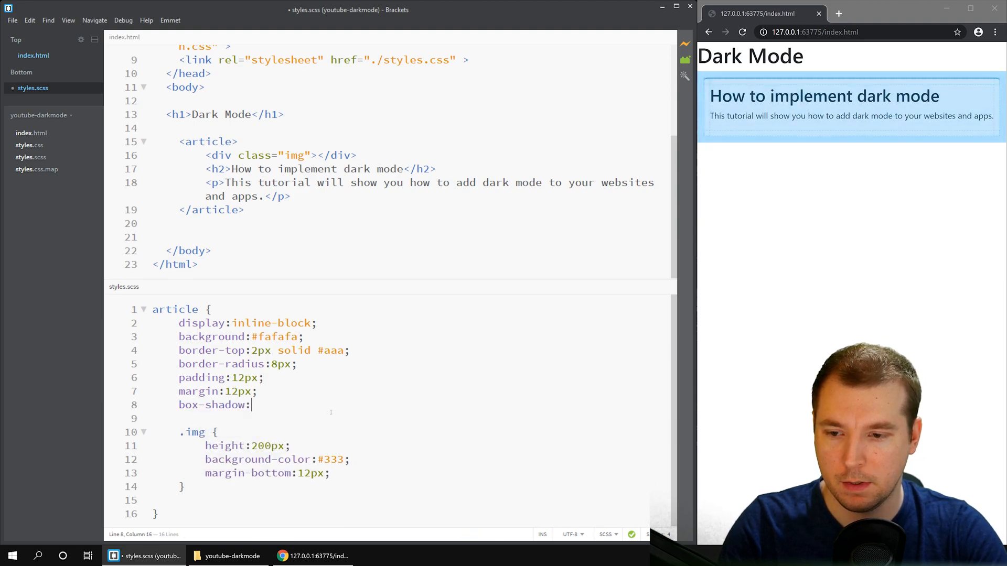
type("0px 4p")
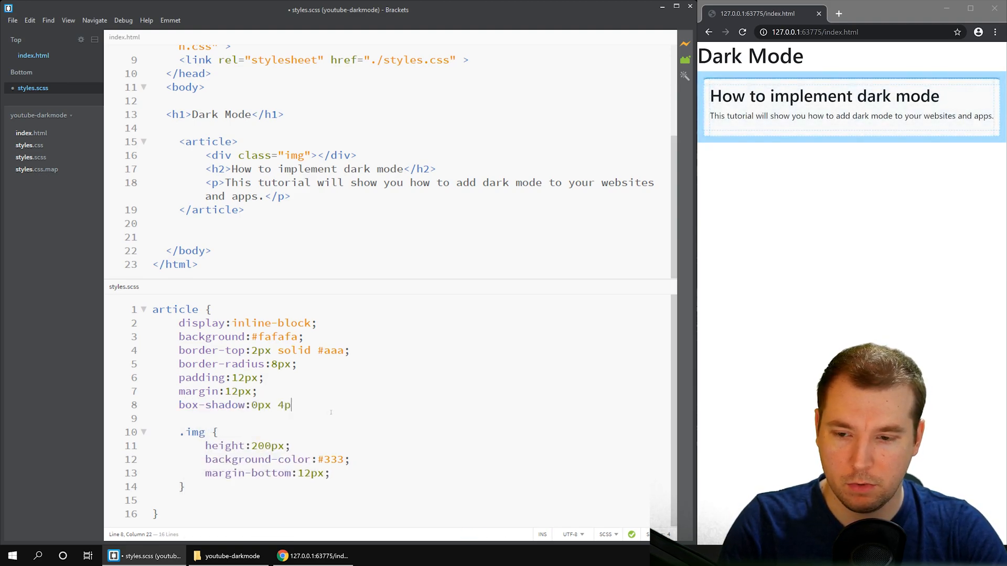
type("x 2px")
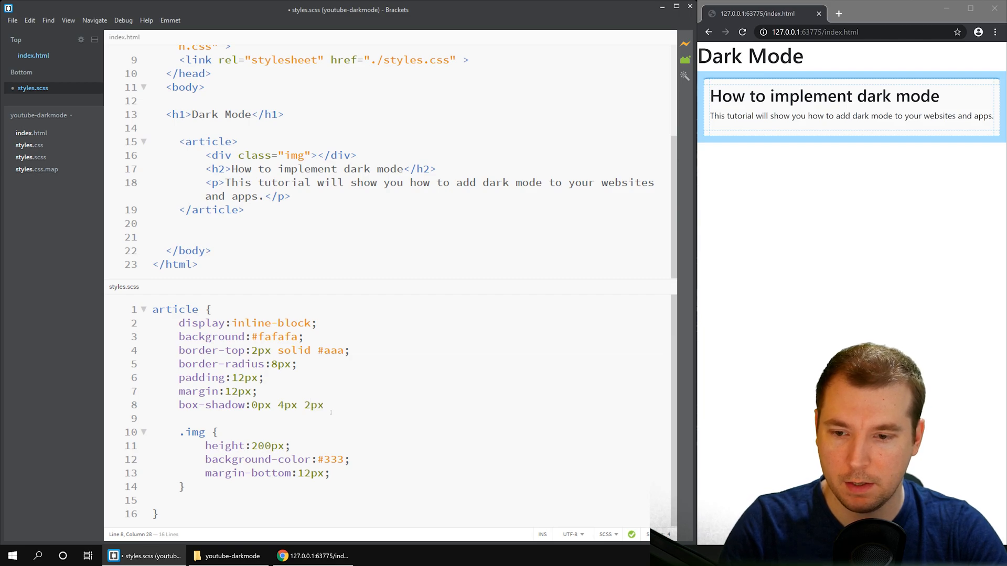
type("0px rgba")
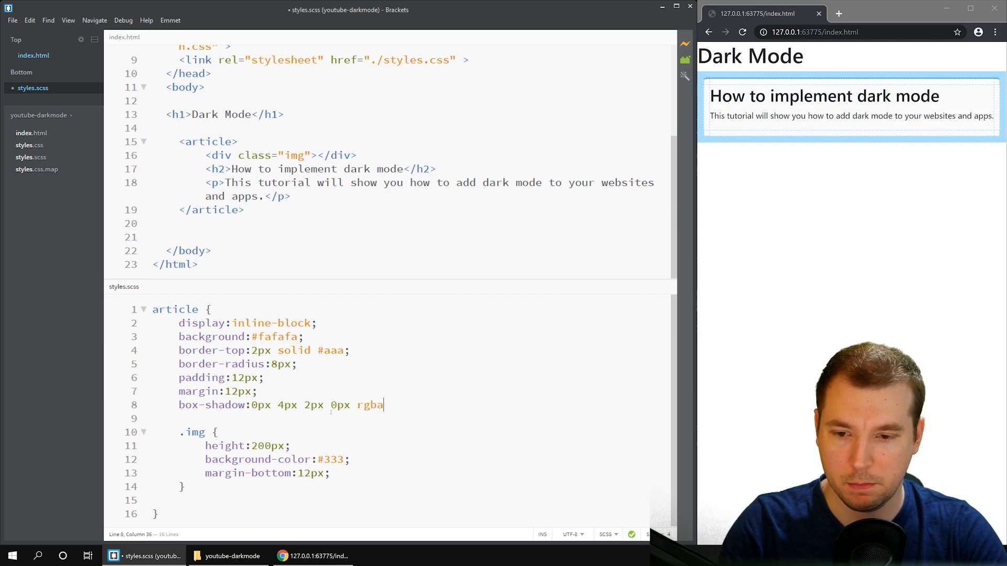
type("(0,0,0,1)")
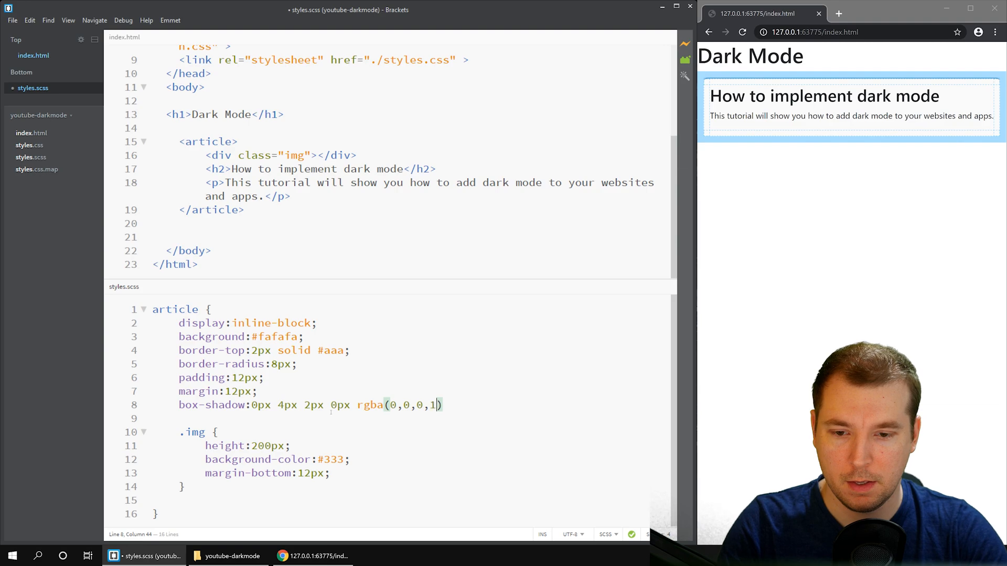
type(";")
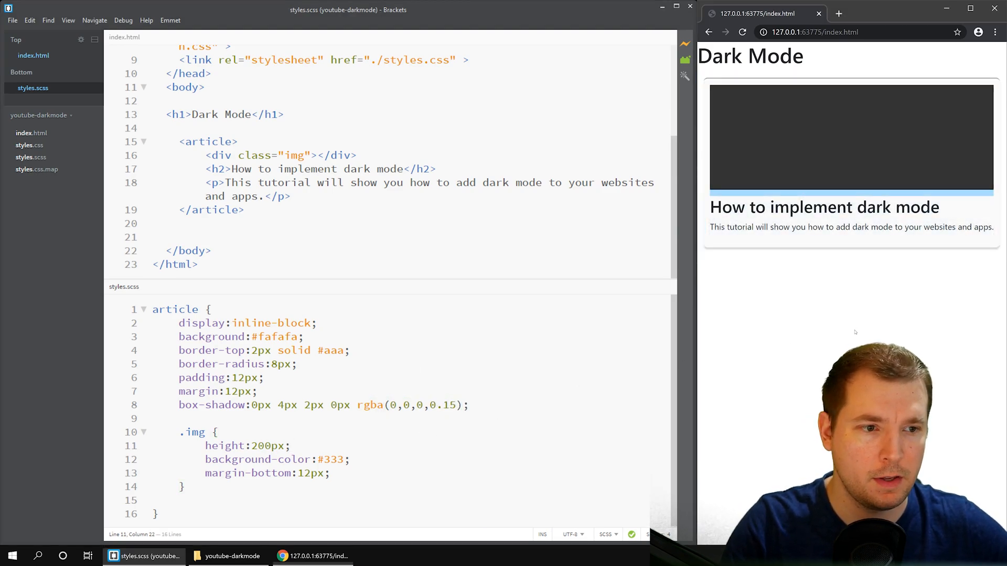
double_click(288, 405)
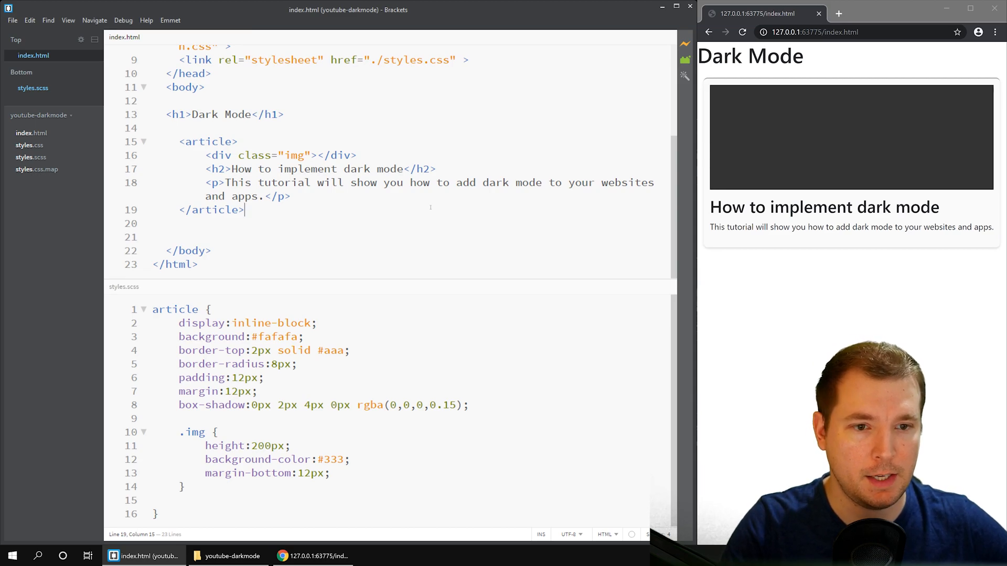
- Change the card's top border colour from #aaa to orange #ff4800
double_click(333, 350)
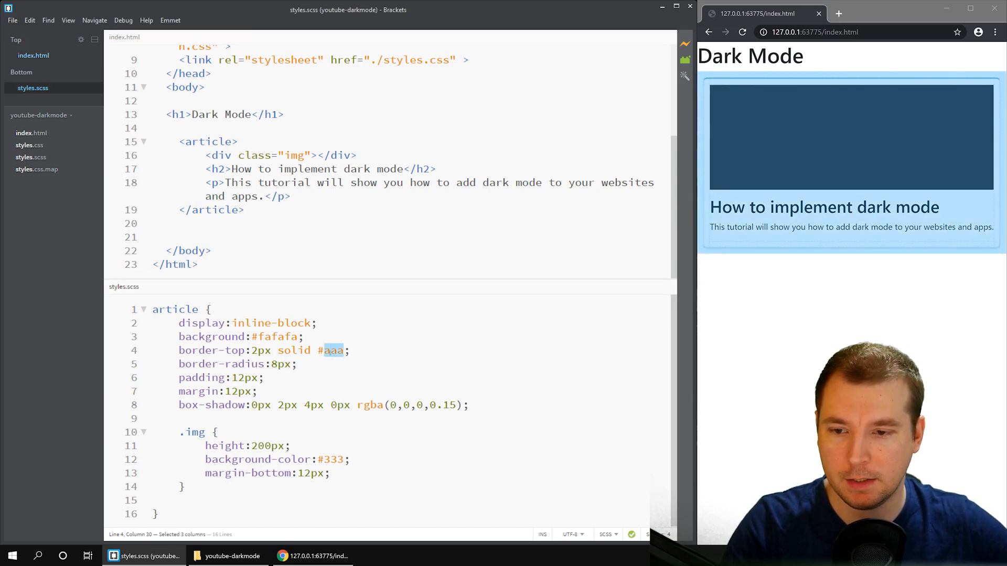
type("blue")
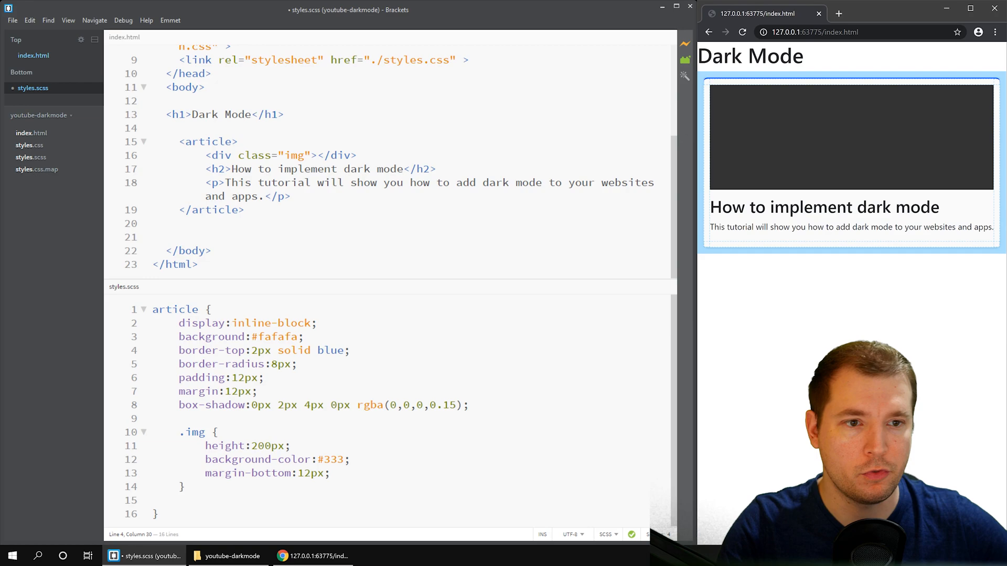
double_click(330, 350)
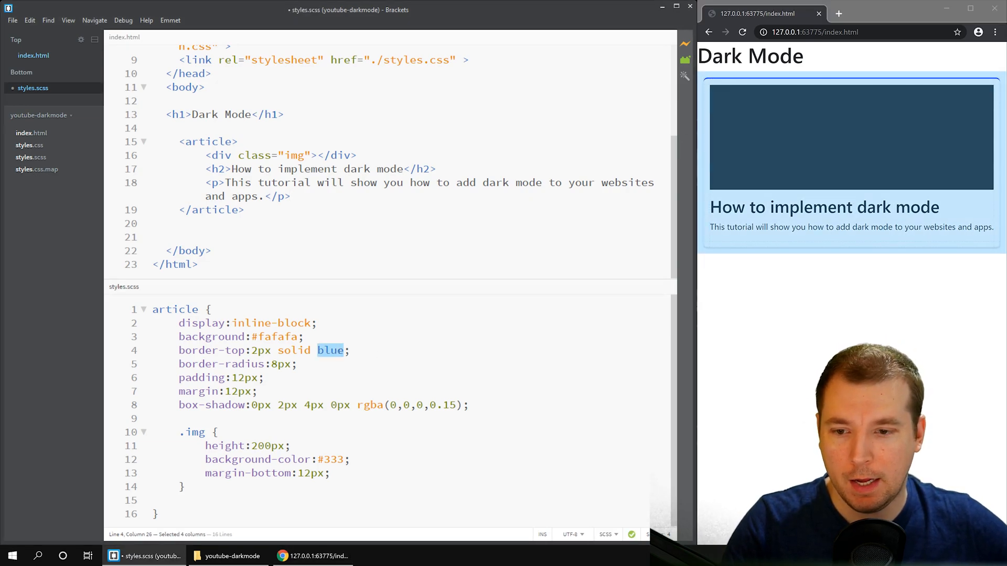
type("#ff4800")
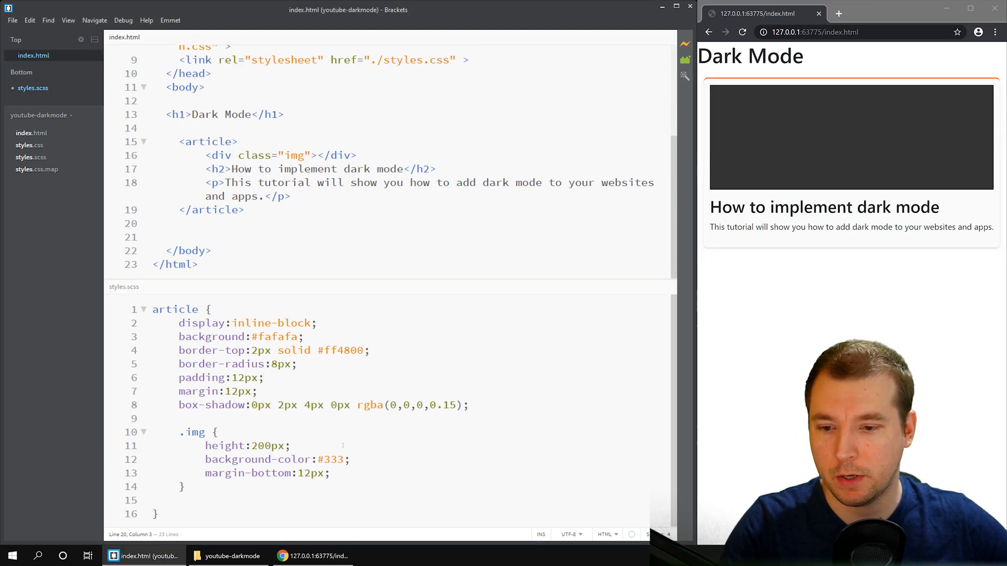
- Add a Read More link after the article paragraph in index.html
left_click(166, 224)
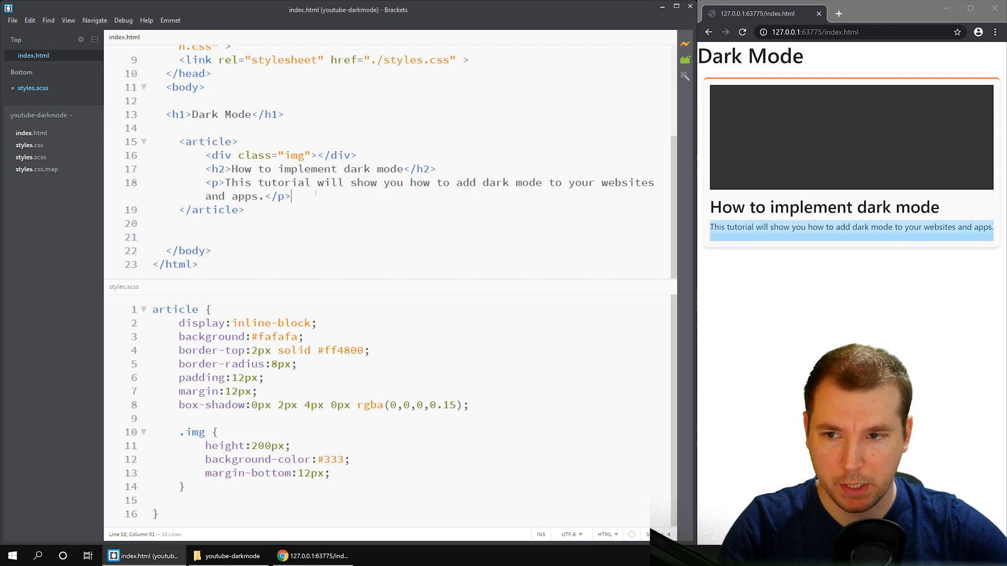
type("a href=\"#\" ></a>")
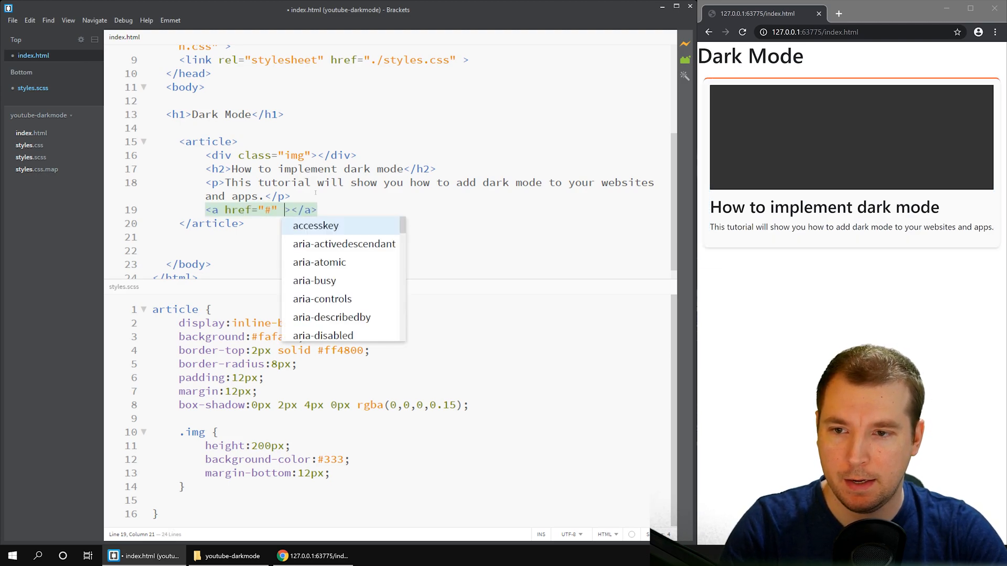
key("Escape")
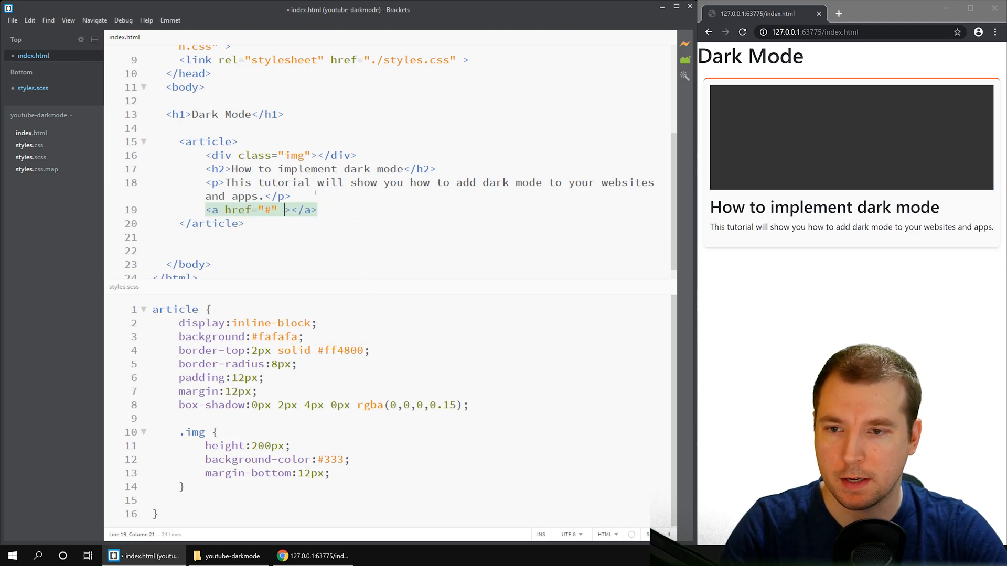
type("Readt")
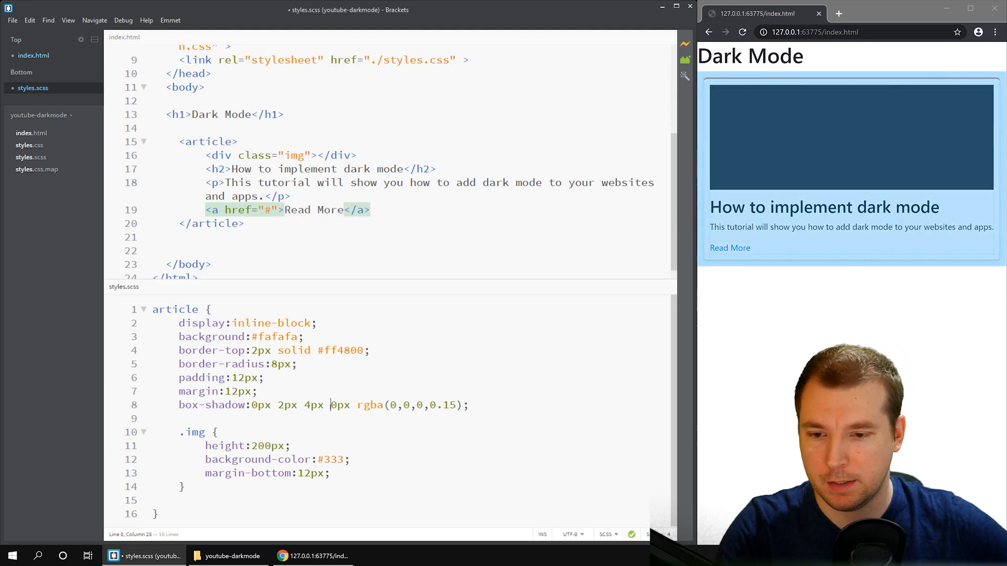
- Style the nested a rule with #ff4800 background, white text, padding and rounded corners
type("a {")
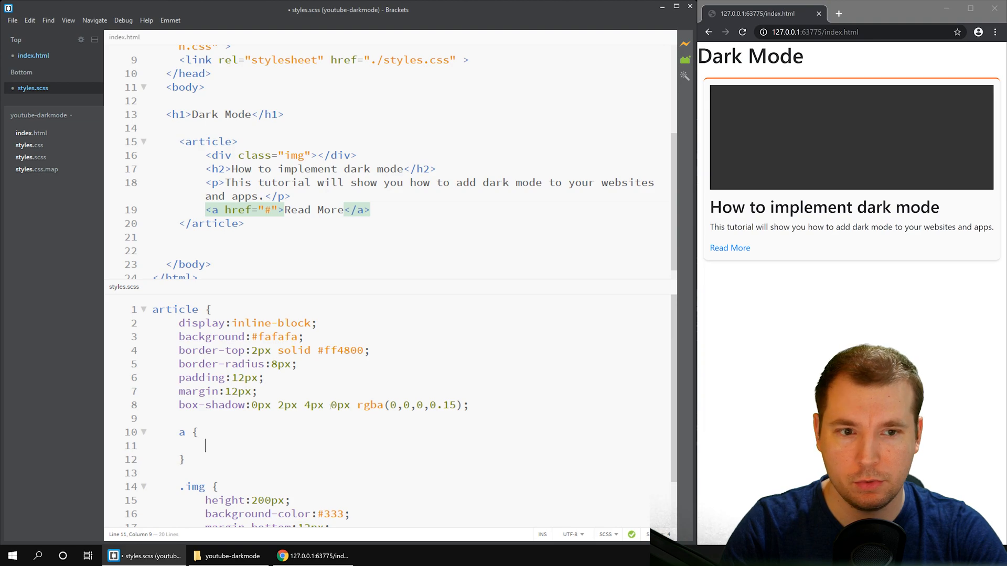
type("backgorun")
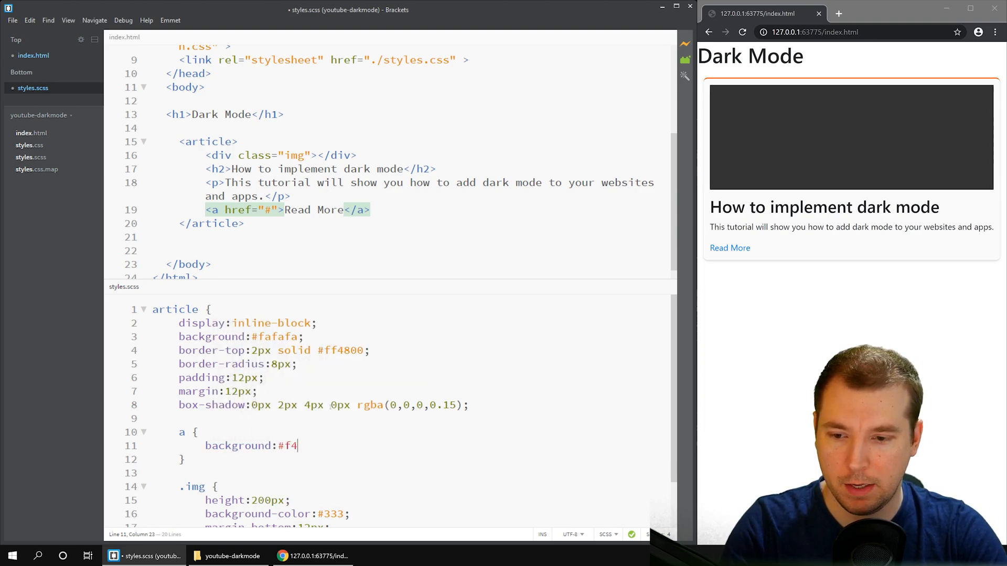
type("f4800;")
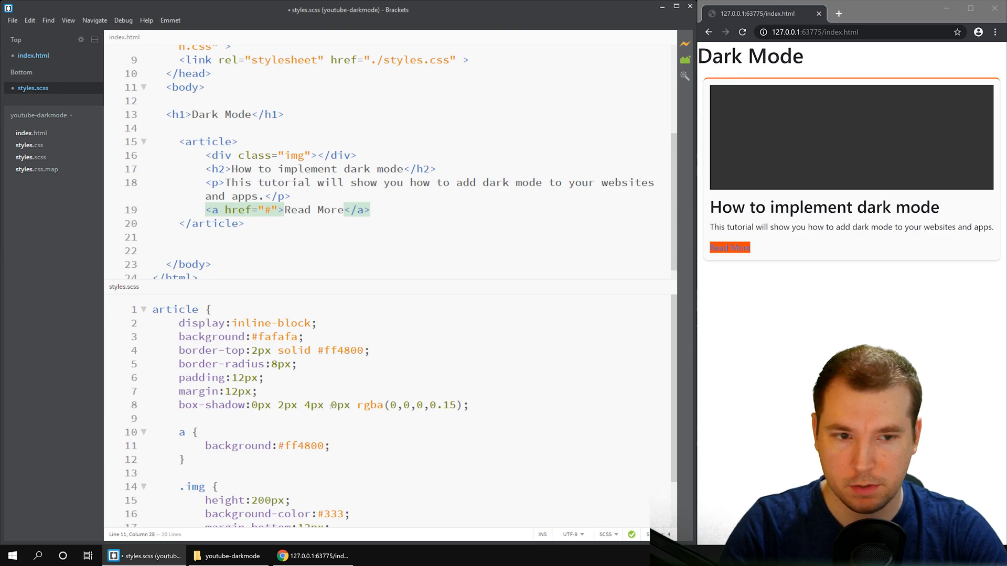
type("color:white;")
type("padding:12")
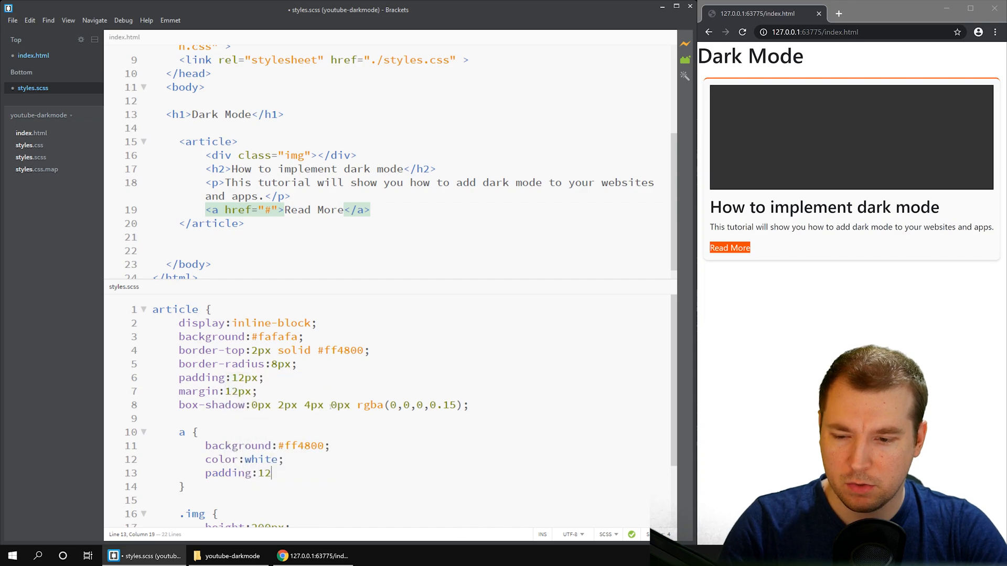
type("px;")
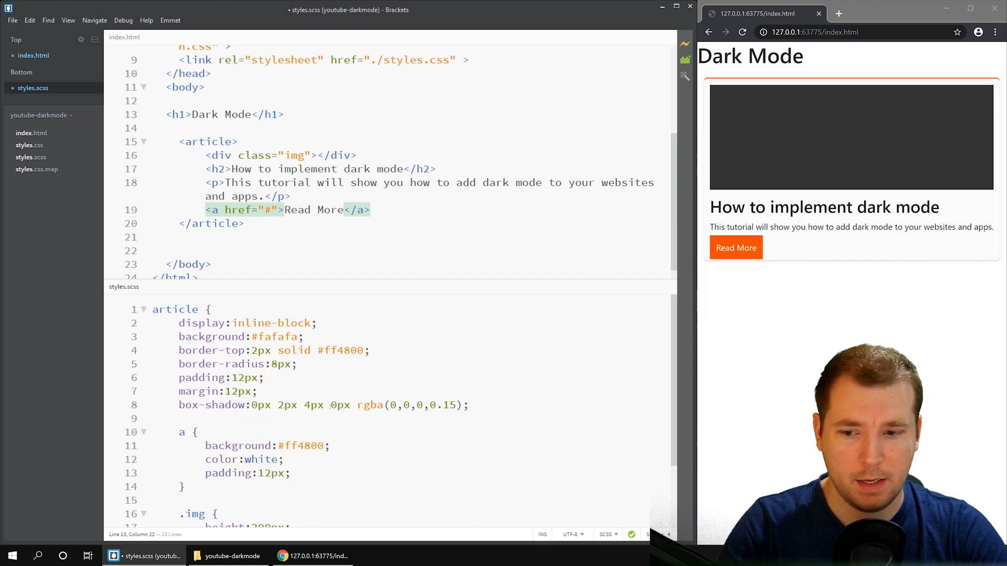
type("border-raid")
type("display:inline-block;")
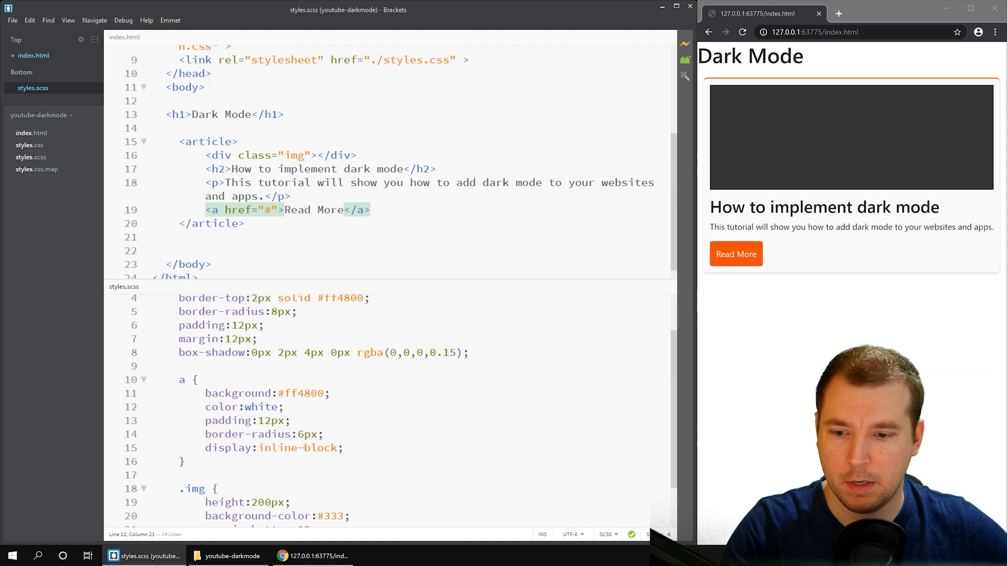
- Replace the link's orange background with grey #777 and save the stylesheet
double_click(302, 394)
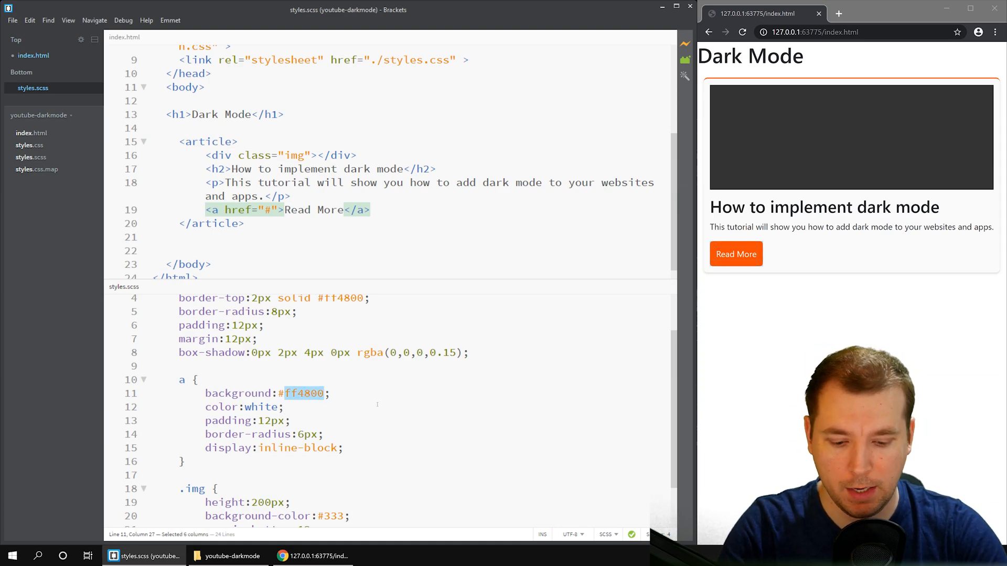
type("#ccc")
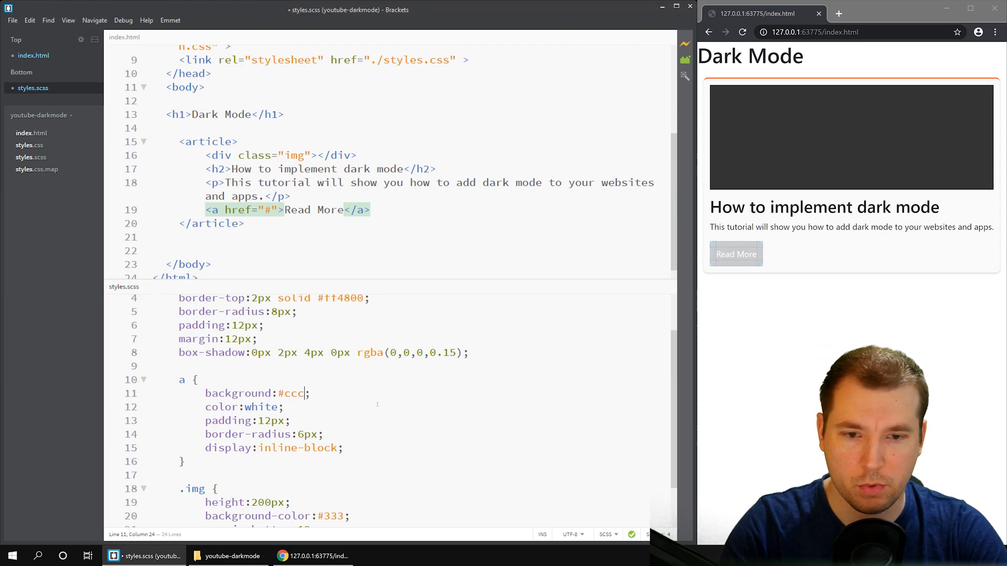
key("Backspace")
type("777")
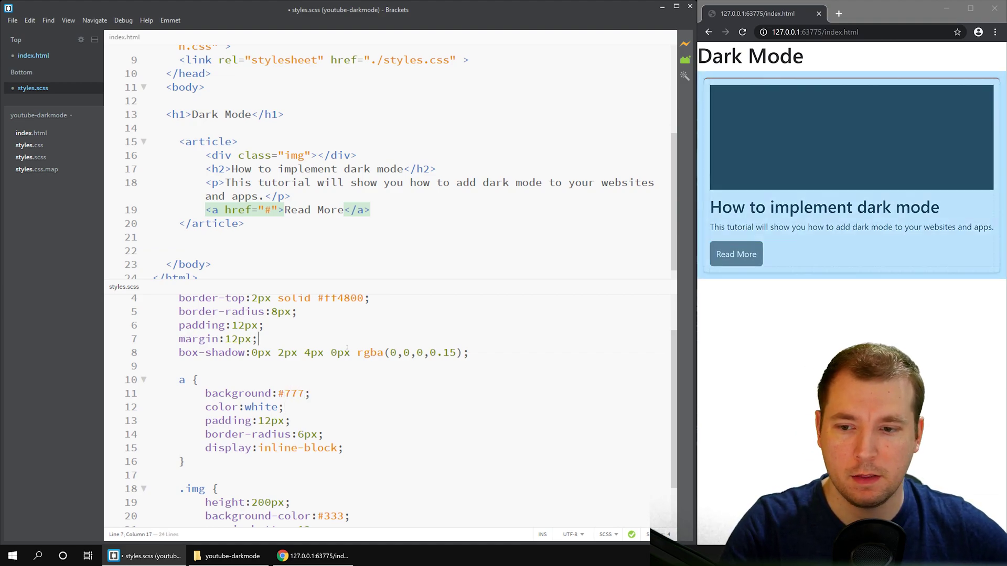
key("ctrl+s")
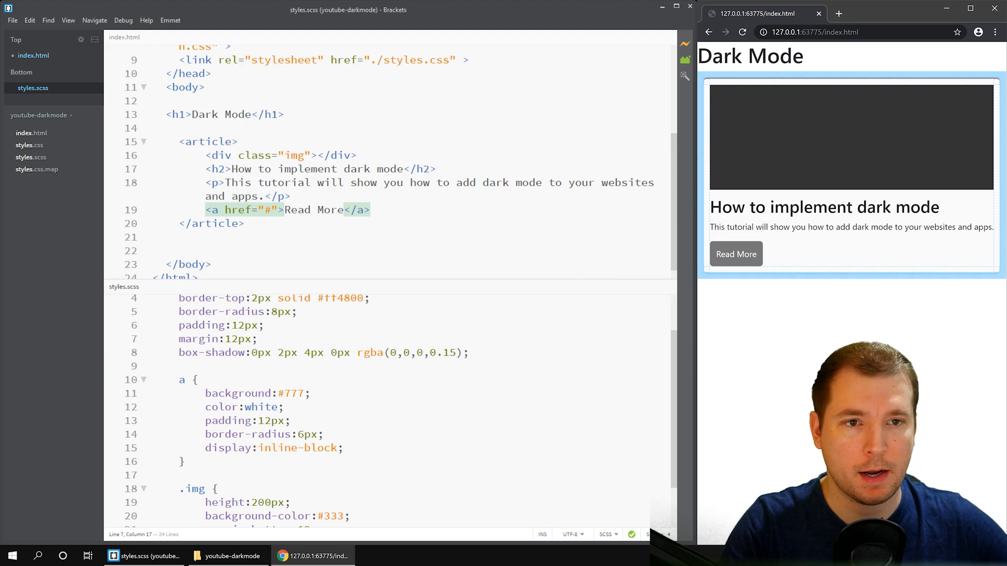
- Give .img background-image url(./light.jpg) with size cover, position center and no-repeat
scroll("up", 3)
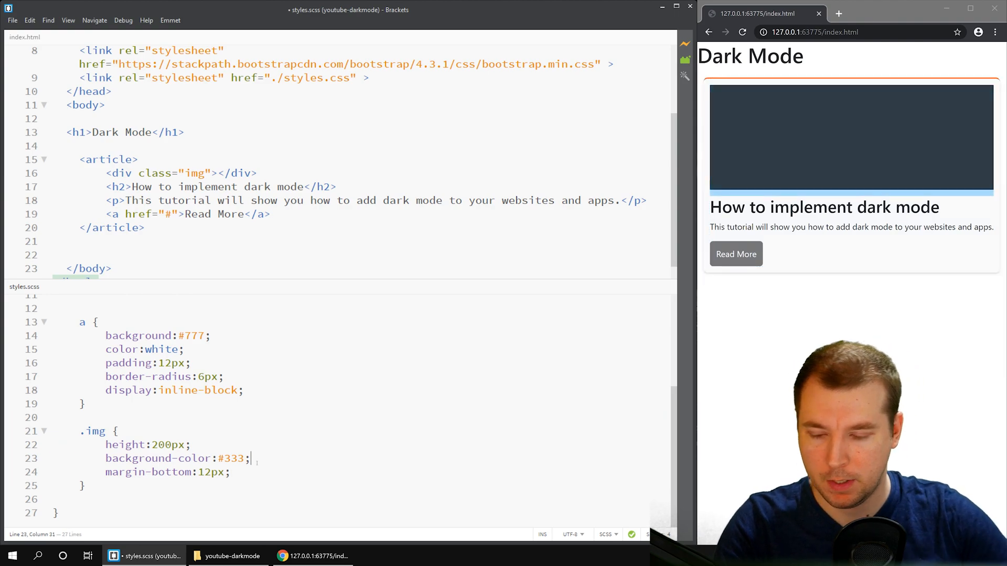
type("background-image:url(./")
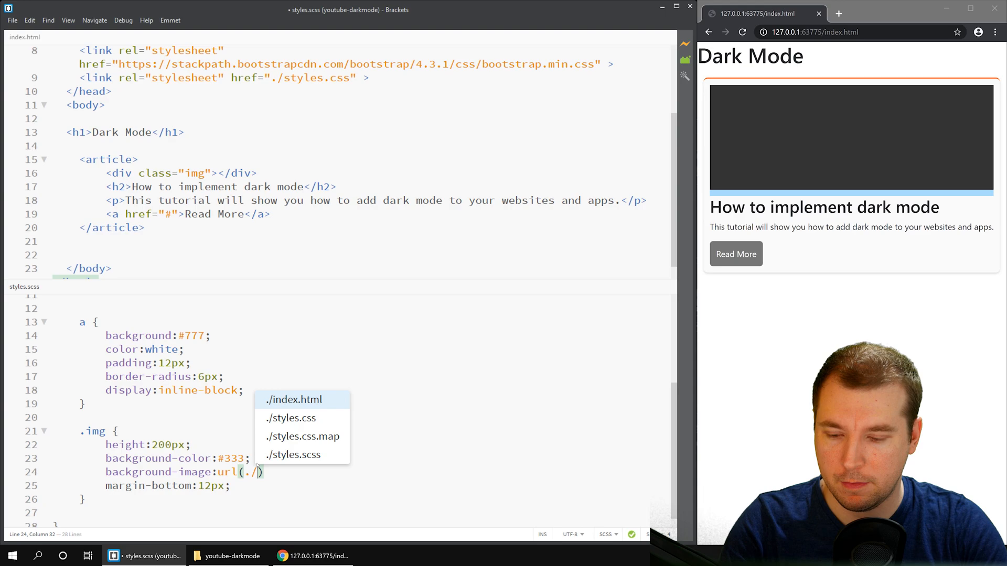
type("light.jpg")
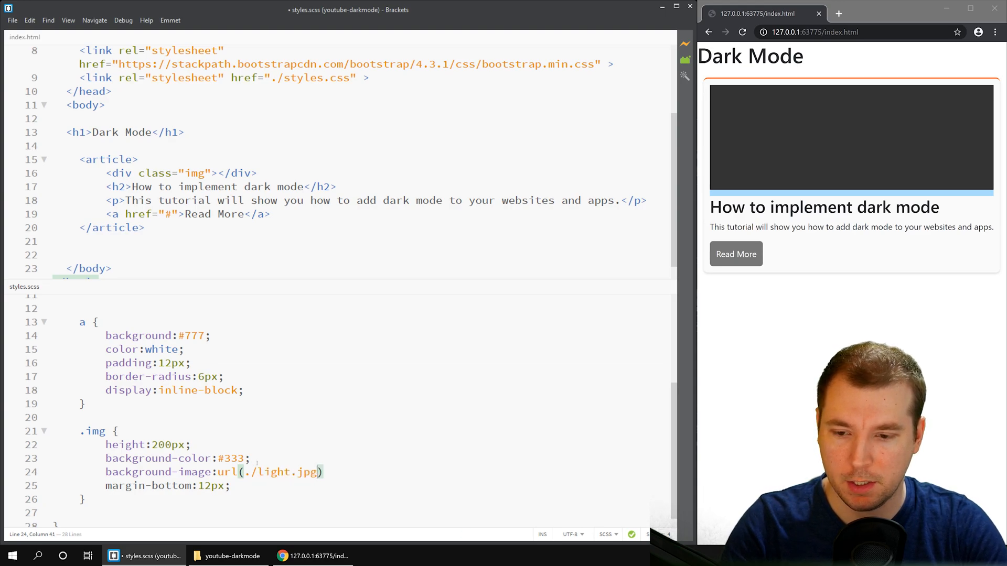
type("background-size:cover;")
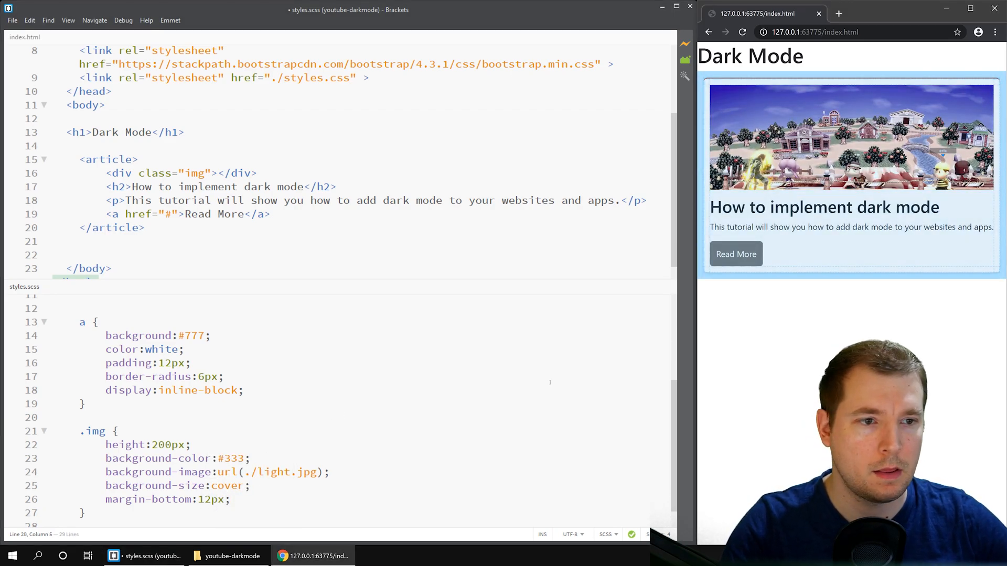
type("background-position:center;")
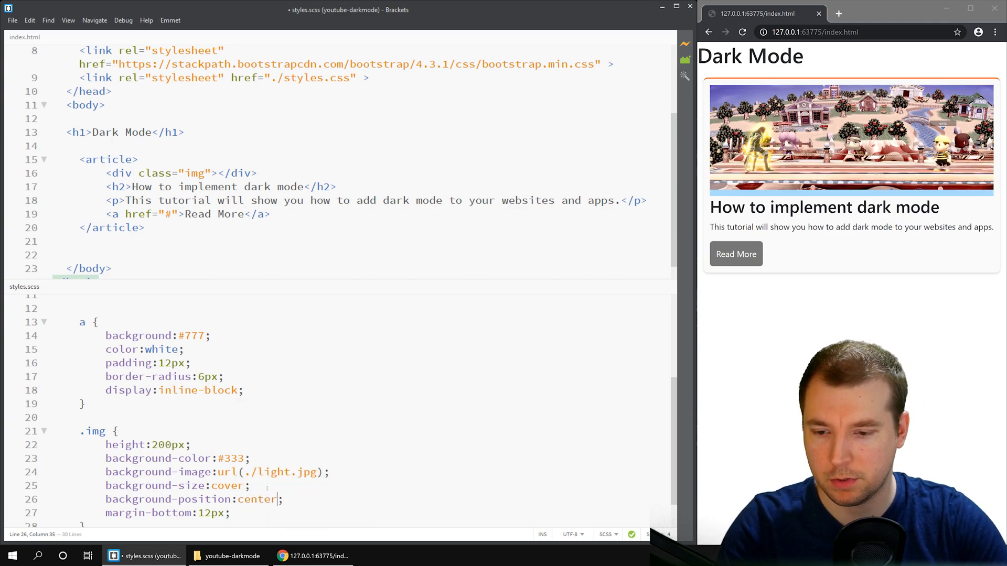
type("background-re")
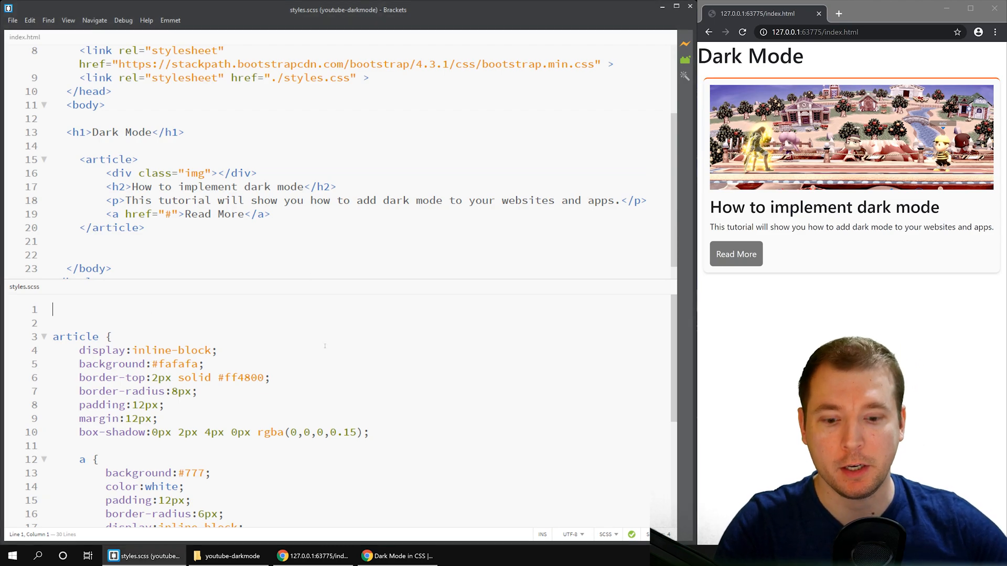
- Add a body rule with a prefers-color-scheme dark query setting background #000 and white text
type("body {")
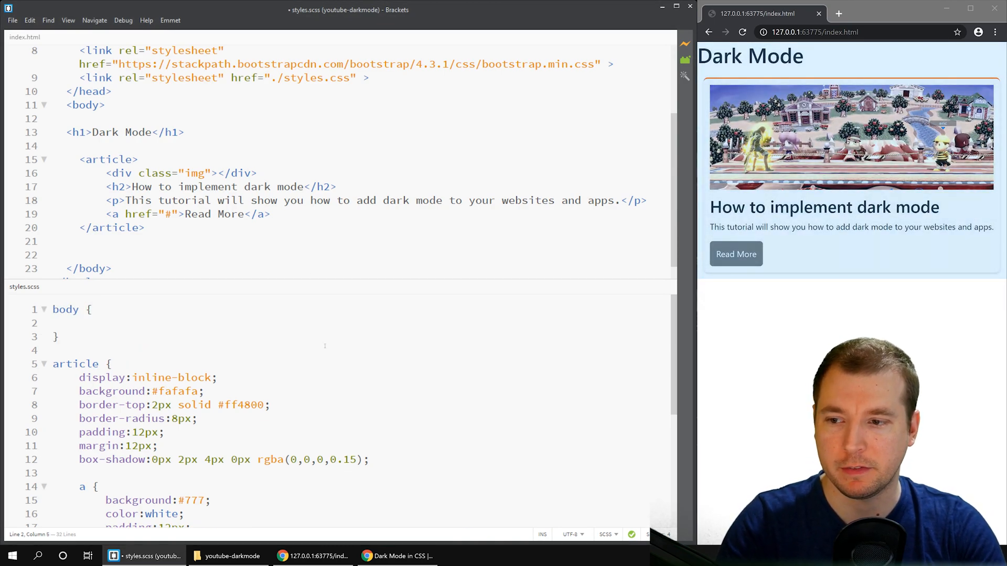
type("@media(")
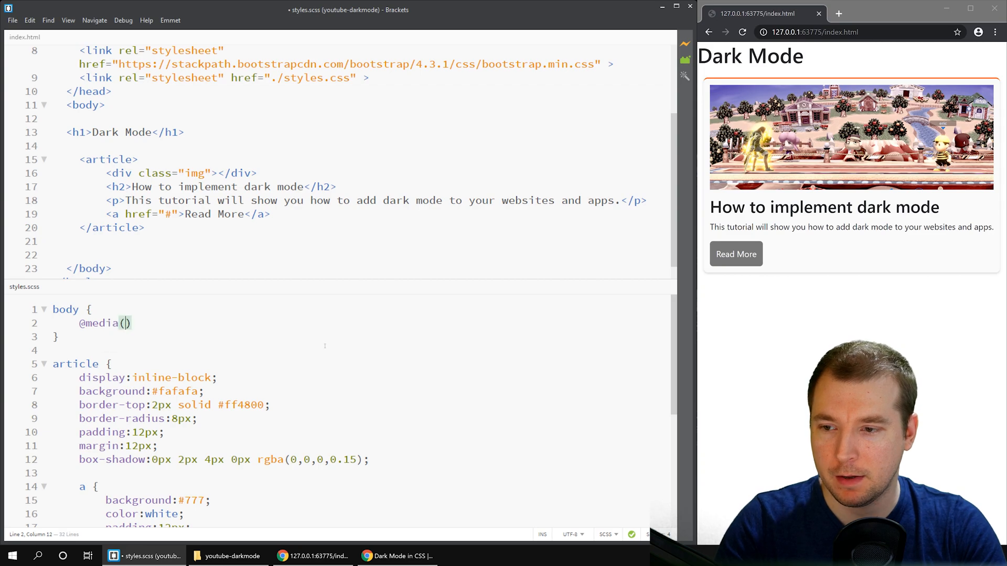
type("pref")
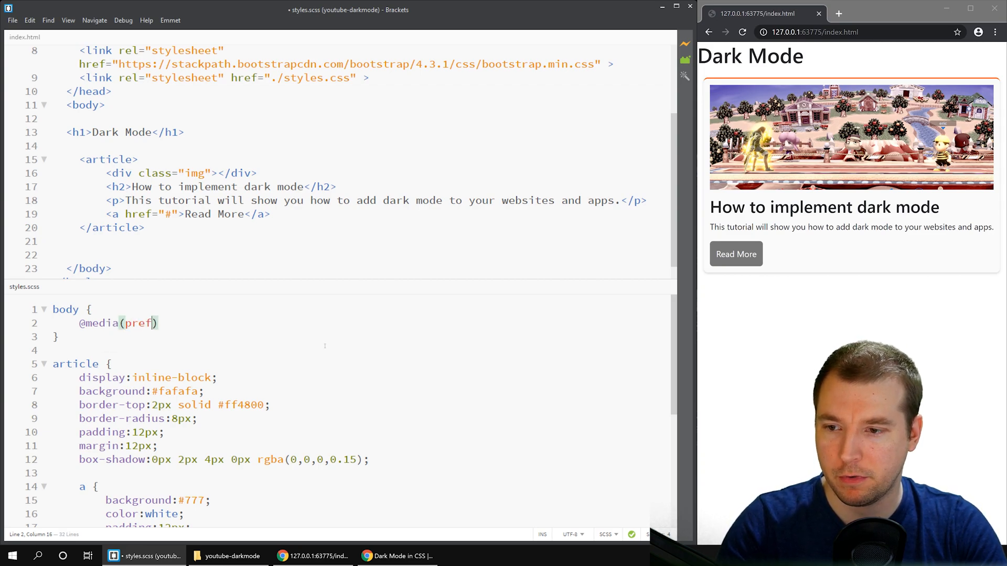
type("ers-color-s")
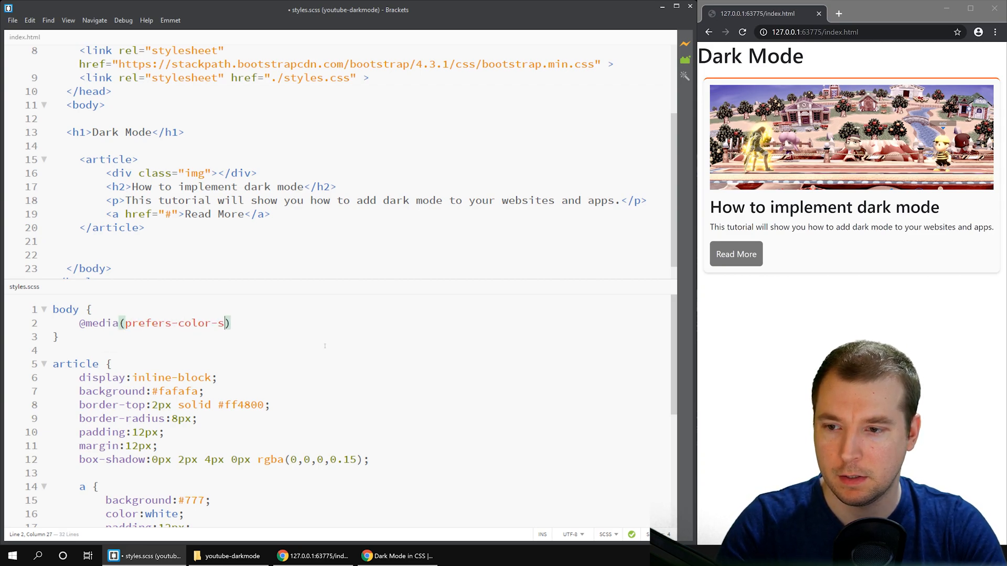
type("cheme:dar")
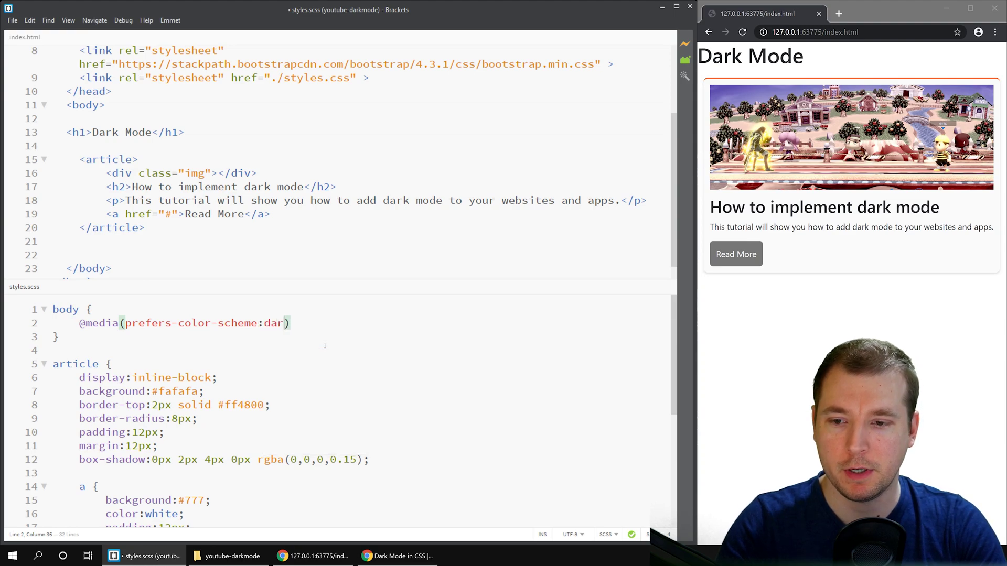
type("k{")
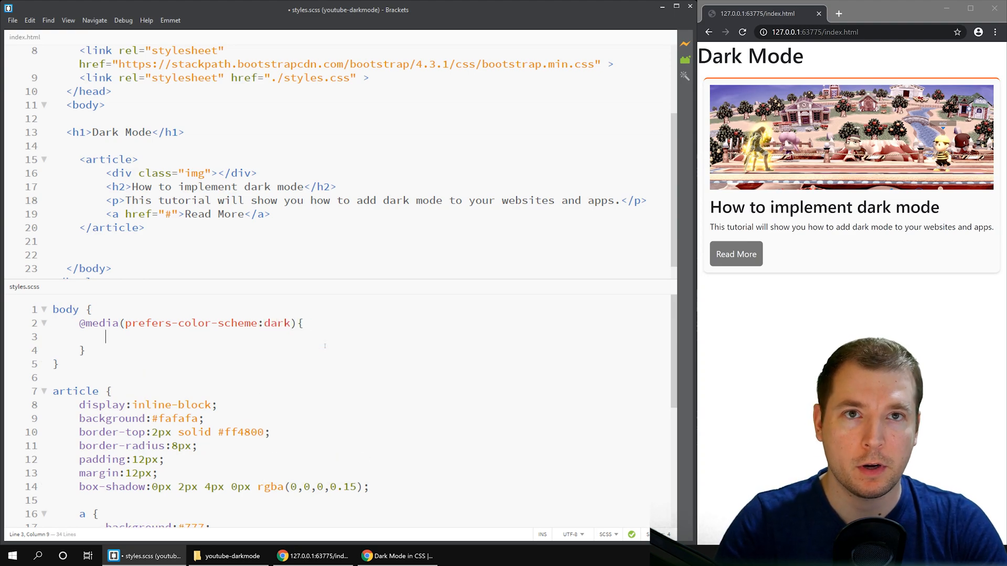
type("background:#000;")
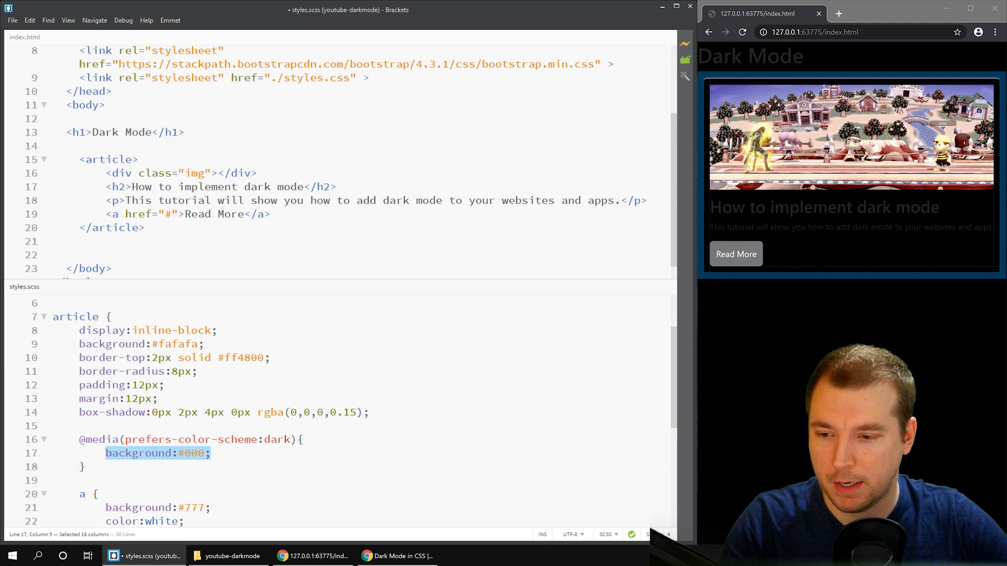
type("background:#151515;")
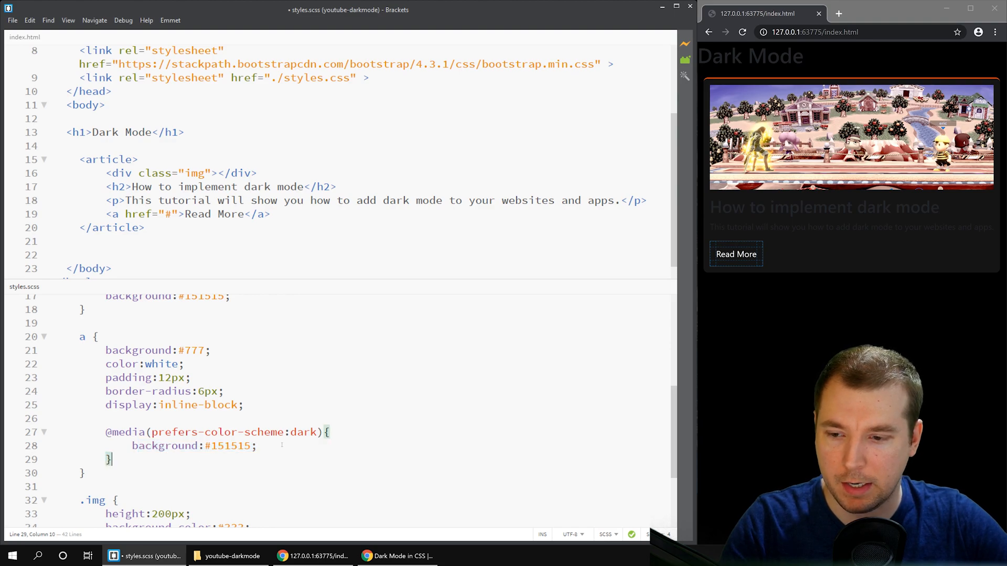
type("#000")
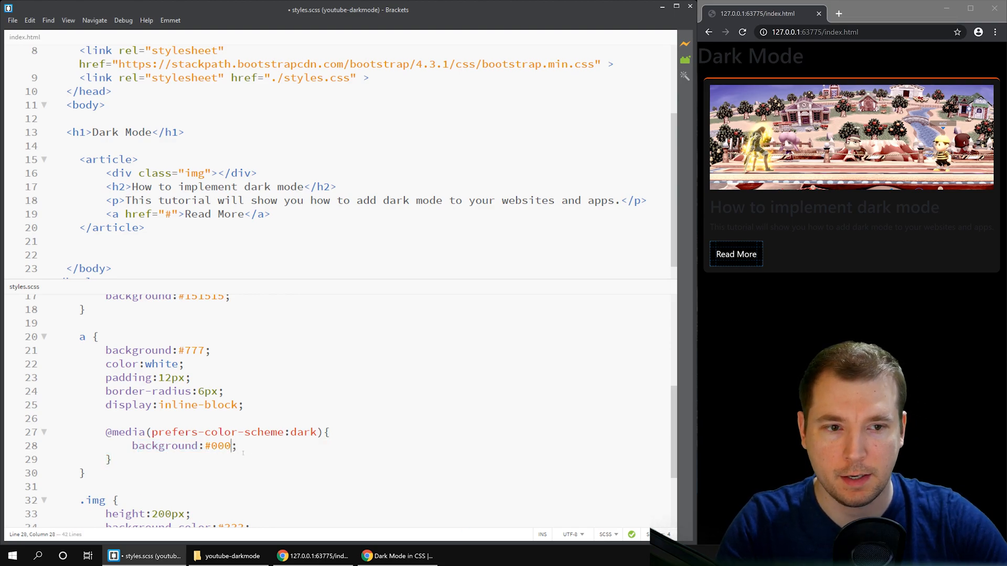
type("fff")
key("Enter")
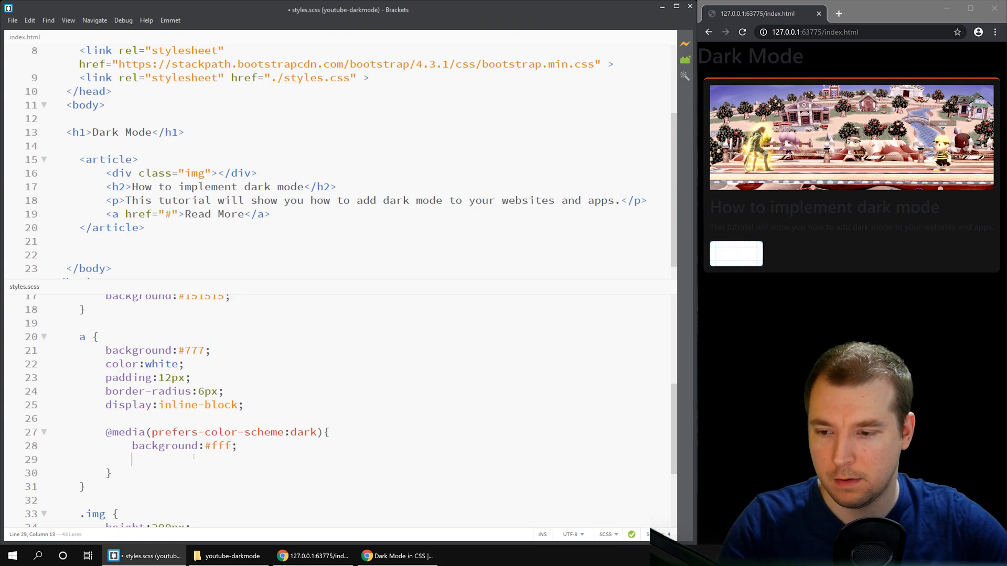
type("color:#fff;")
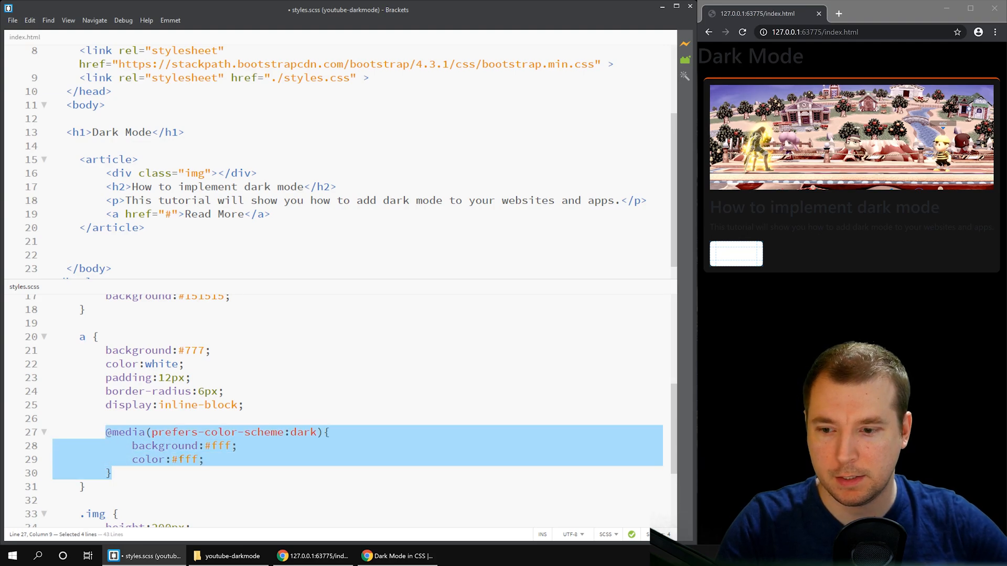
- Extend the dark-mode rules with text colour, the dark.jpg card image and the h1 heading styles
scroll("up", 3)
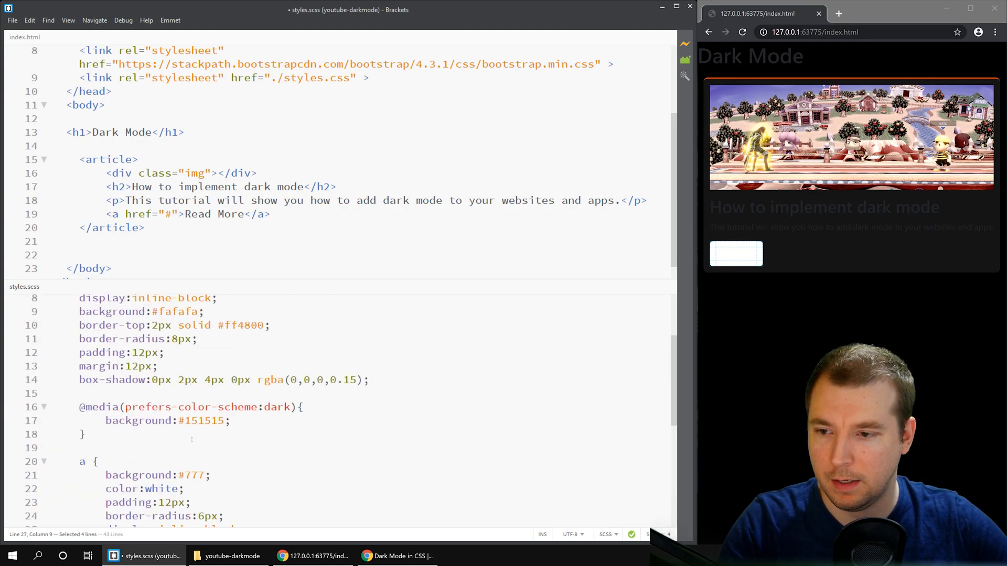
scroll("up", 3)
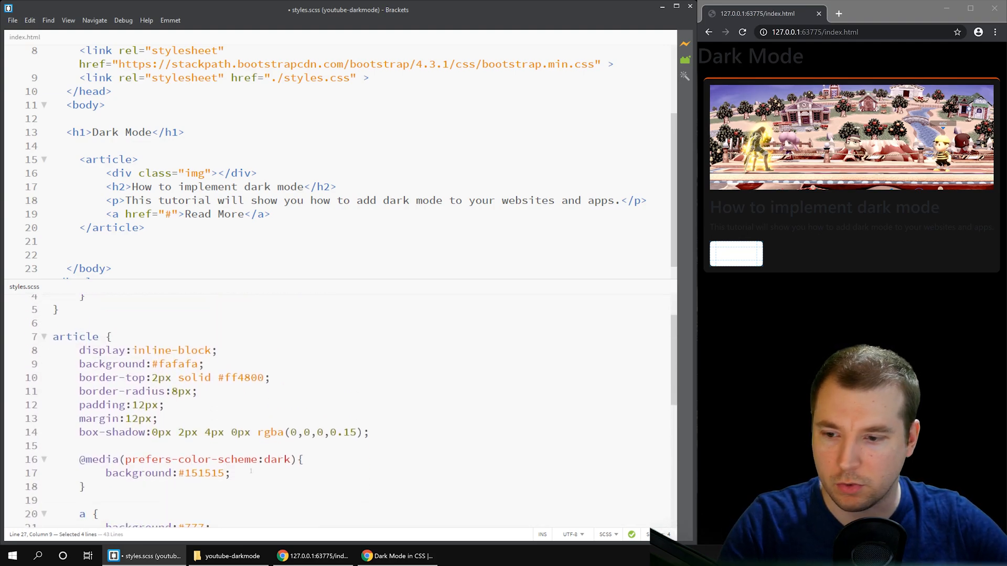
type("color:white;")
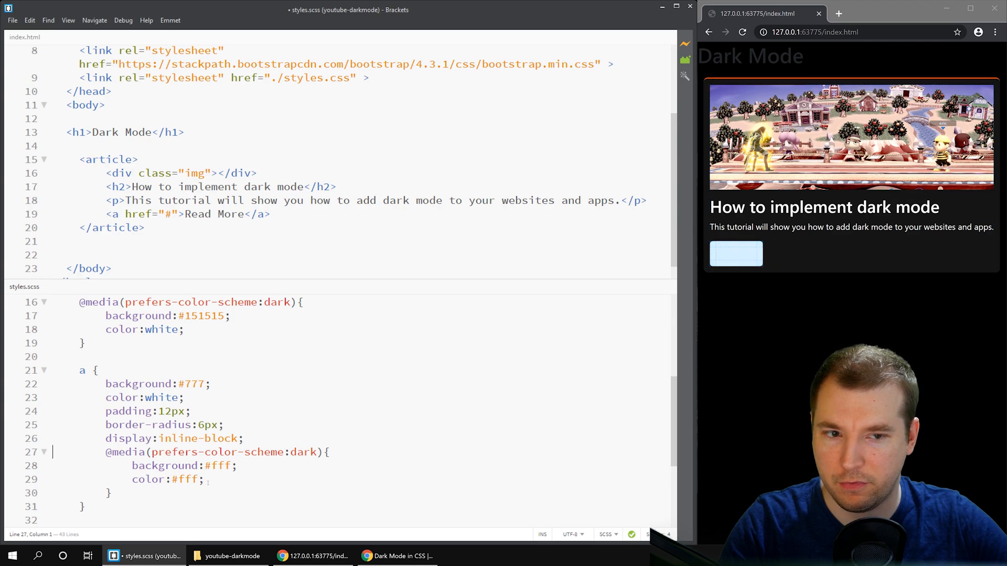
type("000")
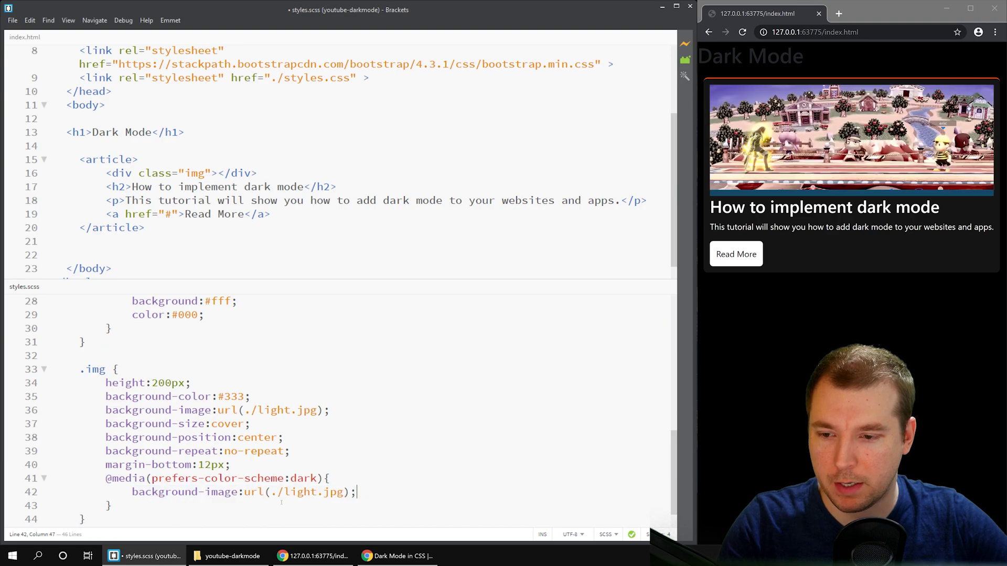
type("dark")
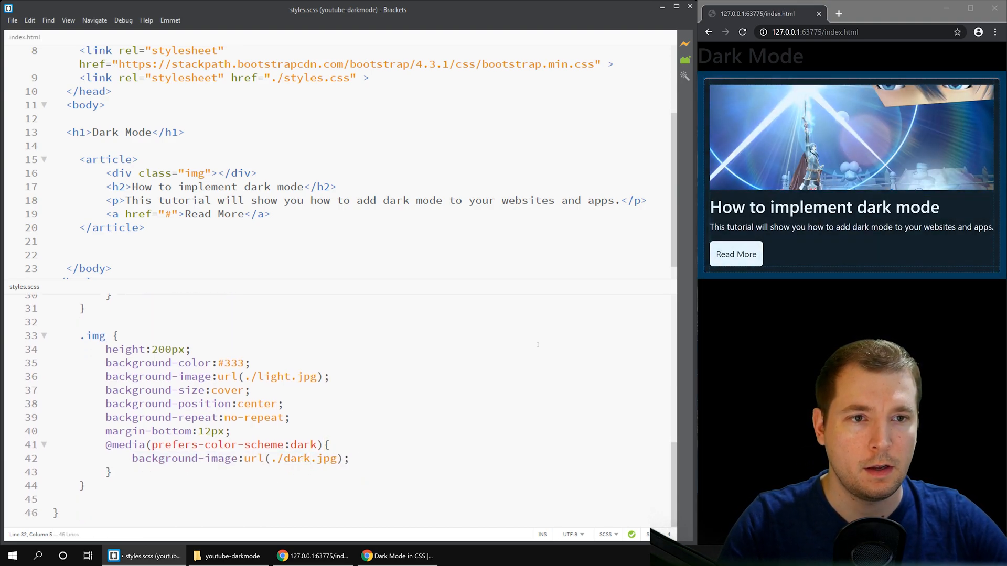
scroll("up", 3)
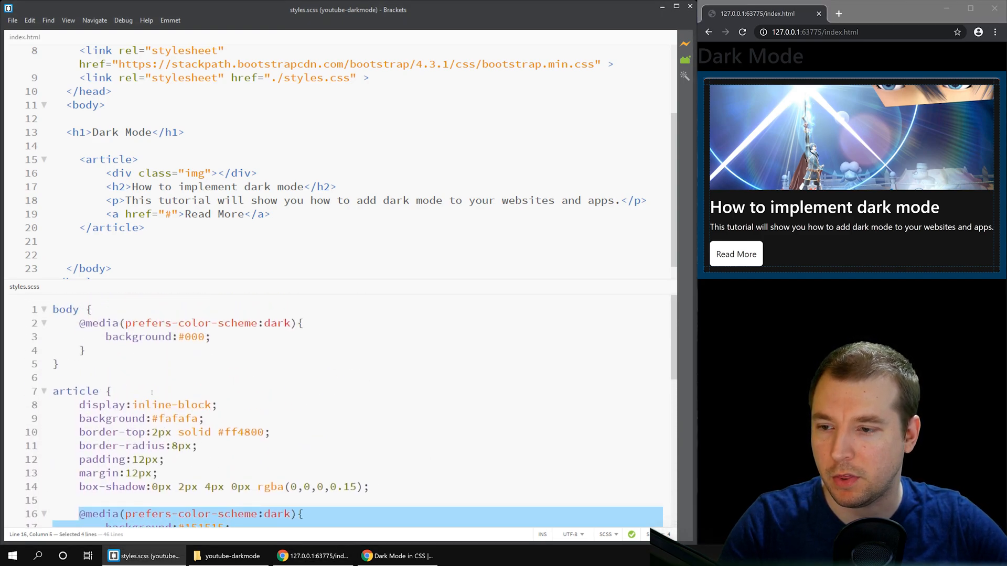
scroll("down", 3)
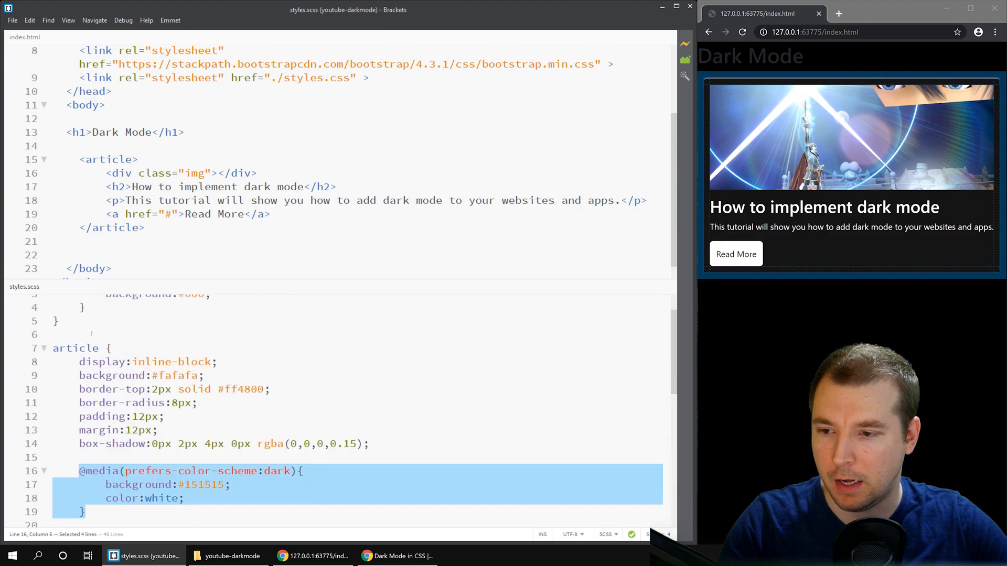
type("h1 {")
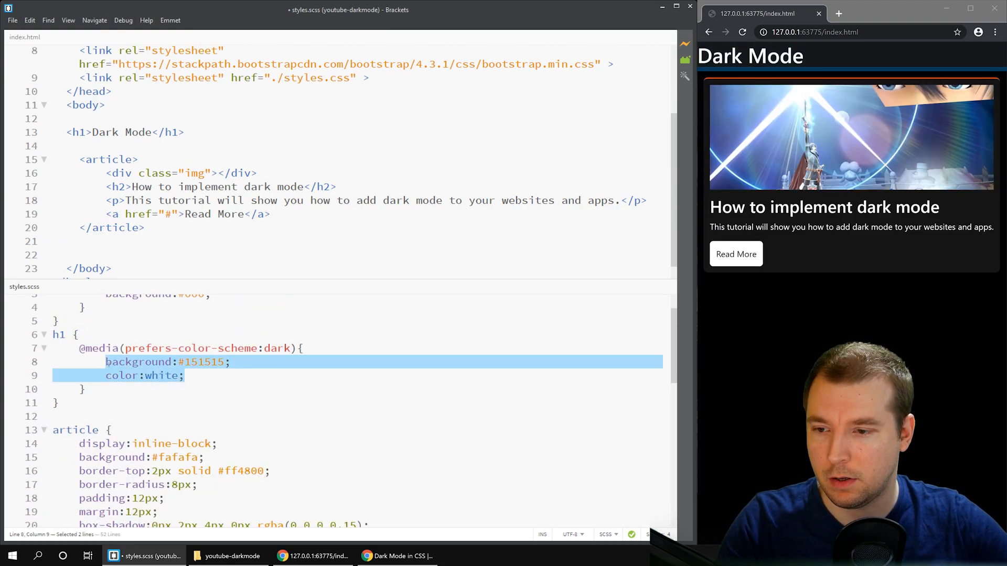
key("Delete")
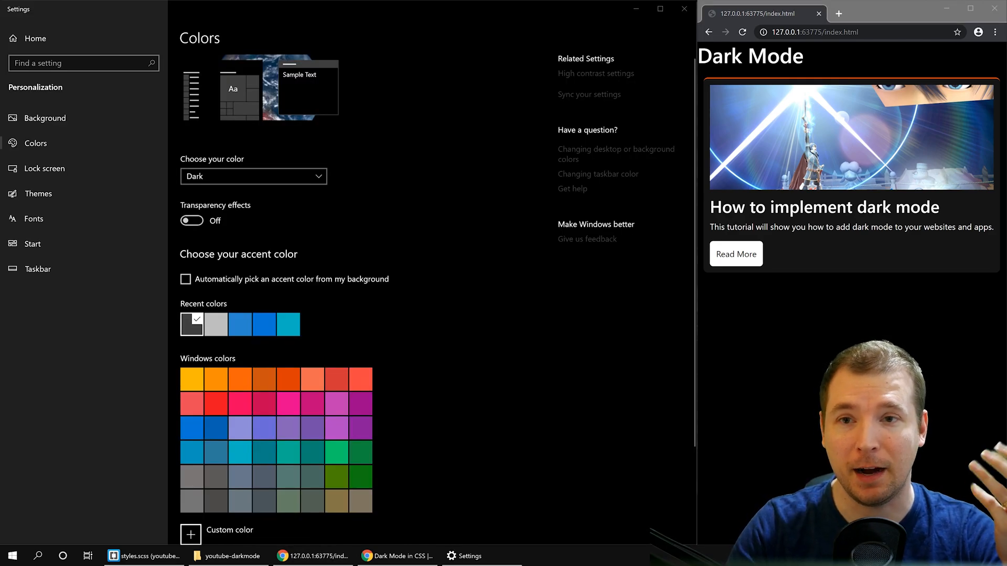
mouse_move(560, 395)
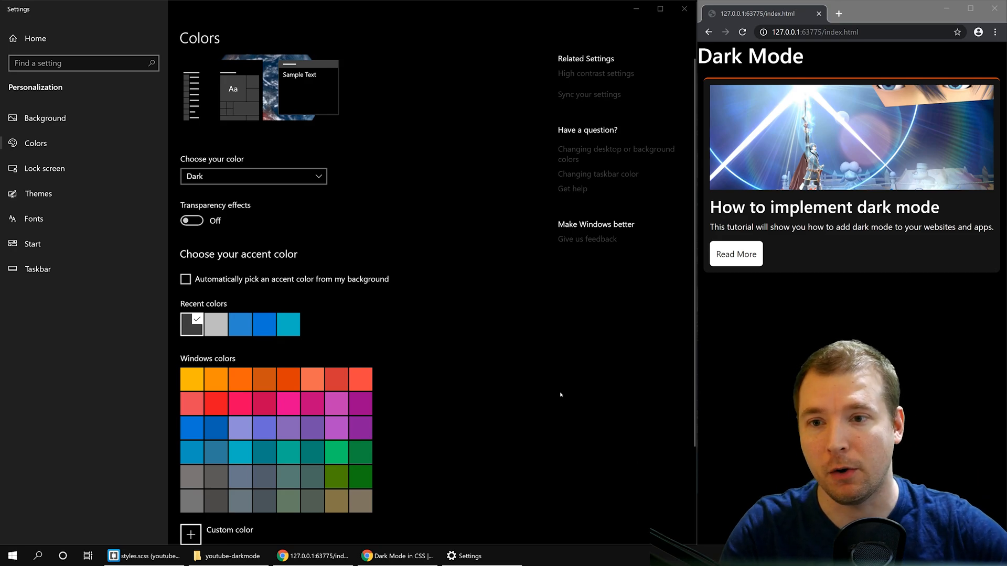
- Toggle the Windows colour mode to Light and back to Dark, then return to the stylesheet
left_click(253, 176)
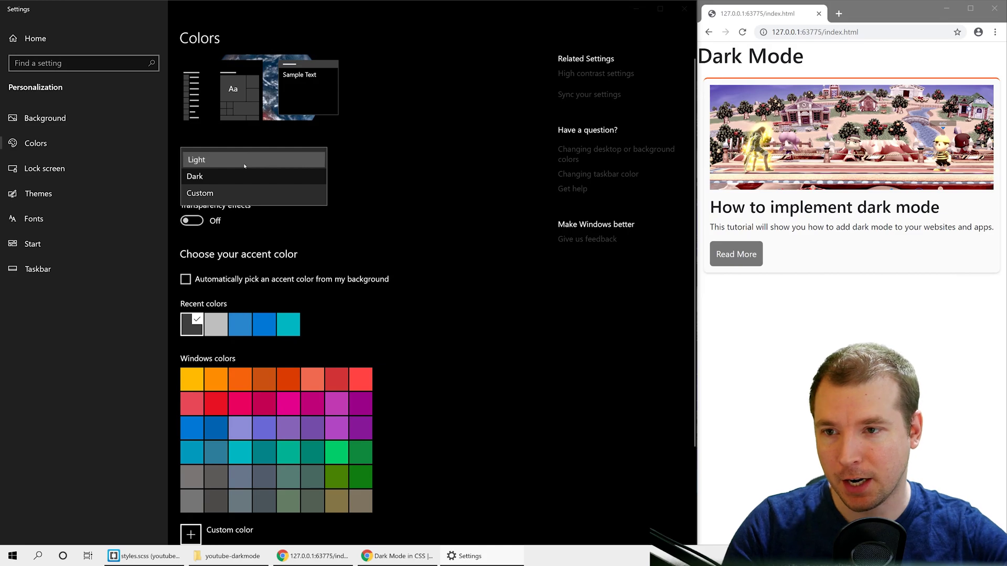
left_click(254, 160)
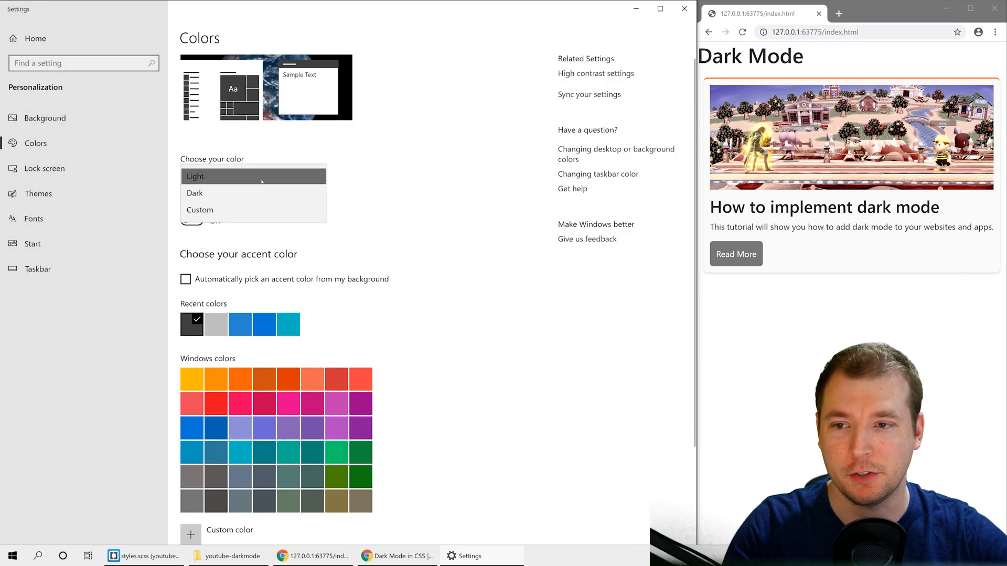
mouse_move(253, 193)
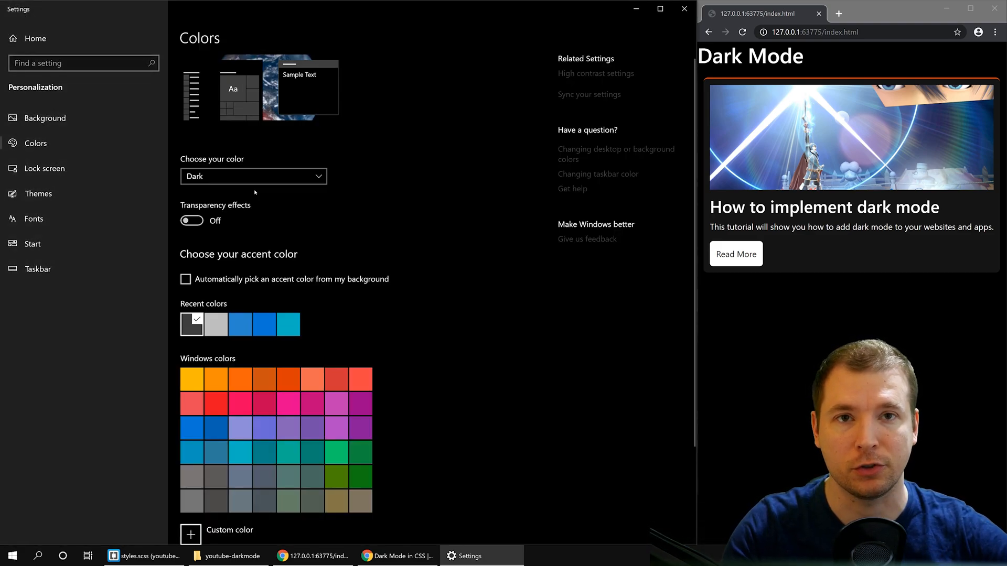
left_click(144, 556)
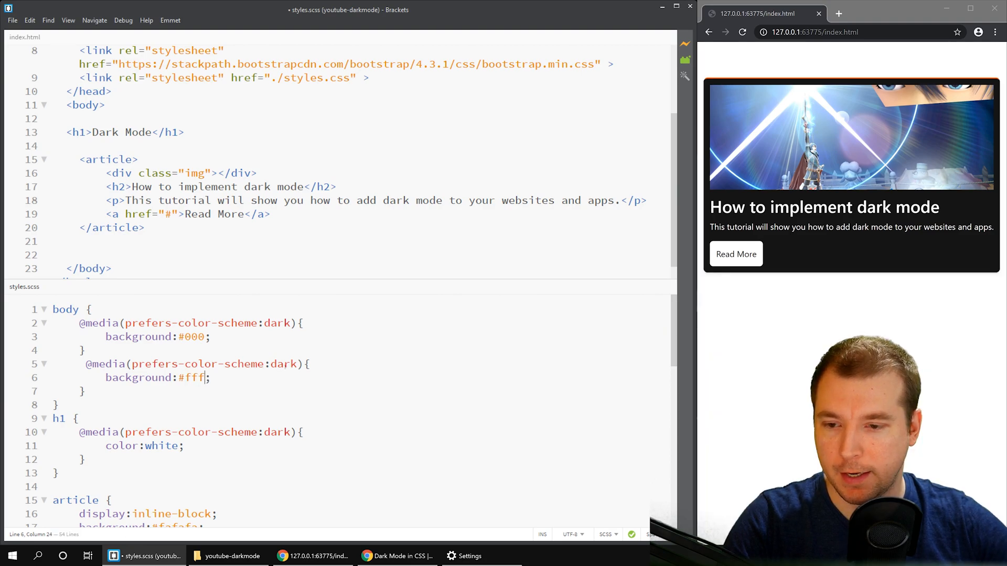
- Retarget the second body query to light with its background, and add a transition line to the article rule
type("light")
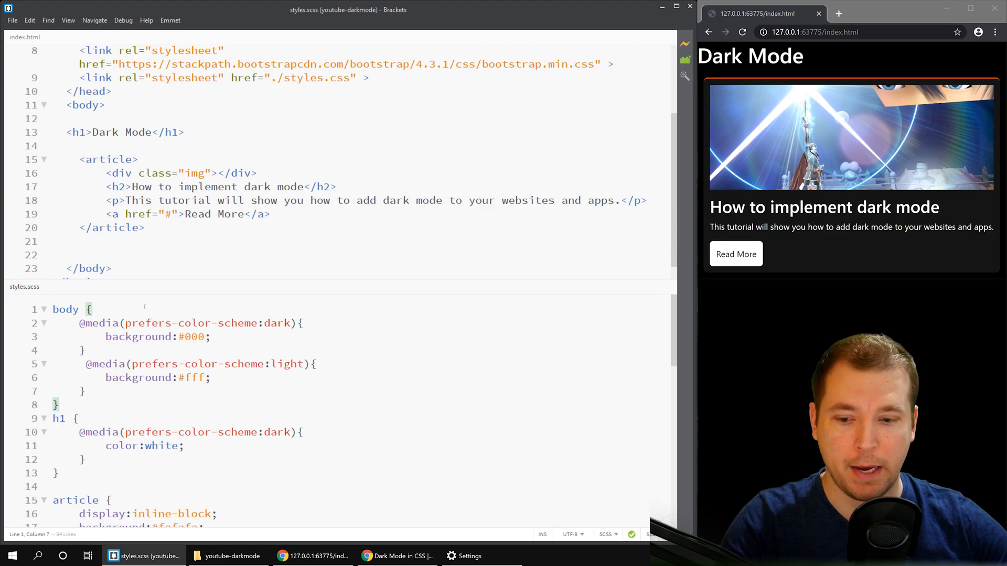
type("background:#f1f1f1;")
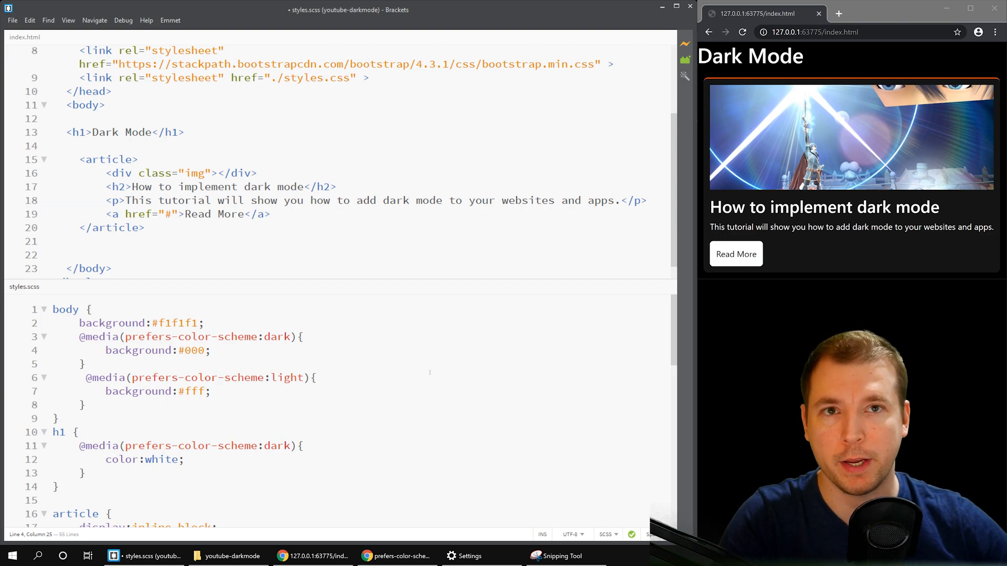
scroll("down", 3)
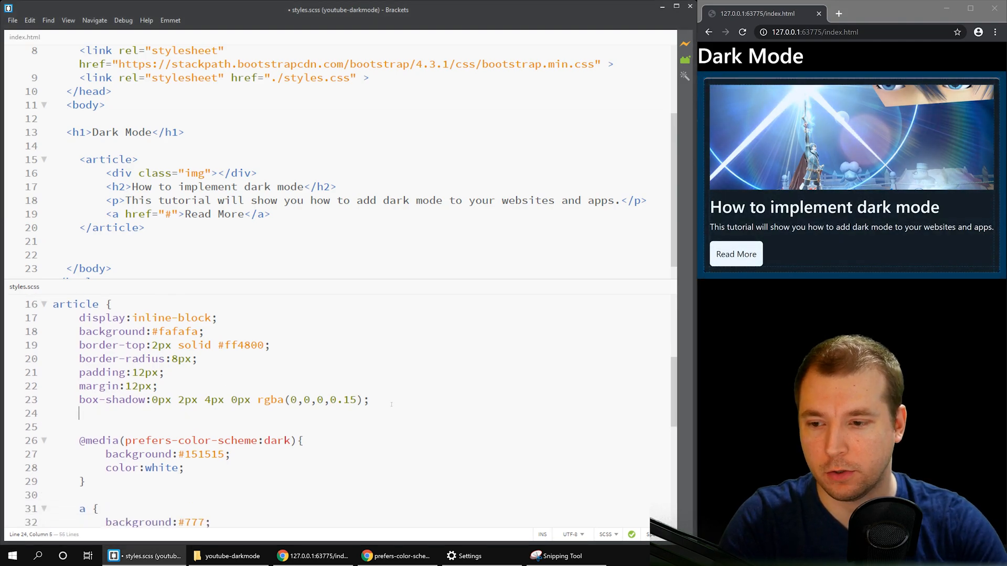
type("transition: prop time;")
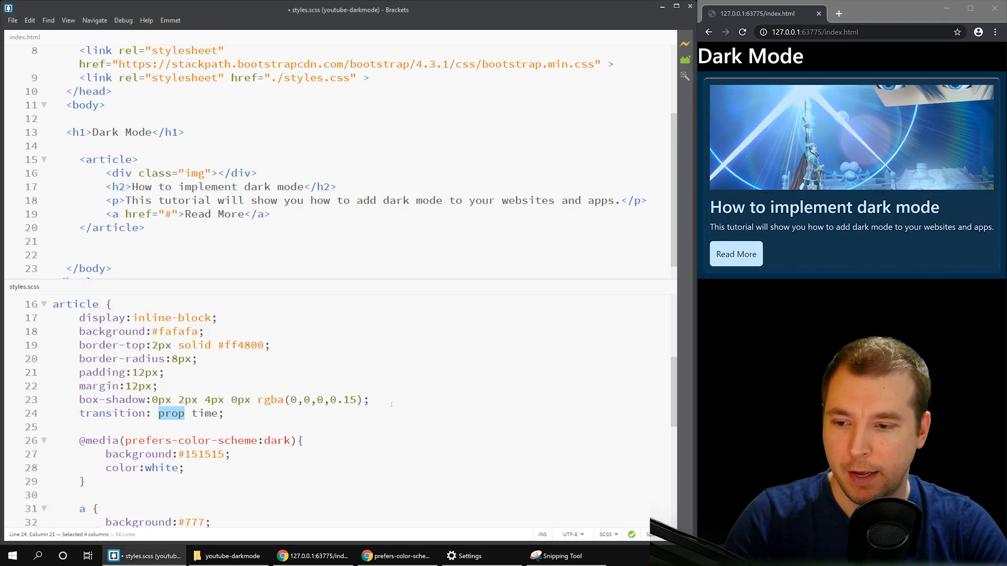
type("0")
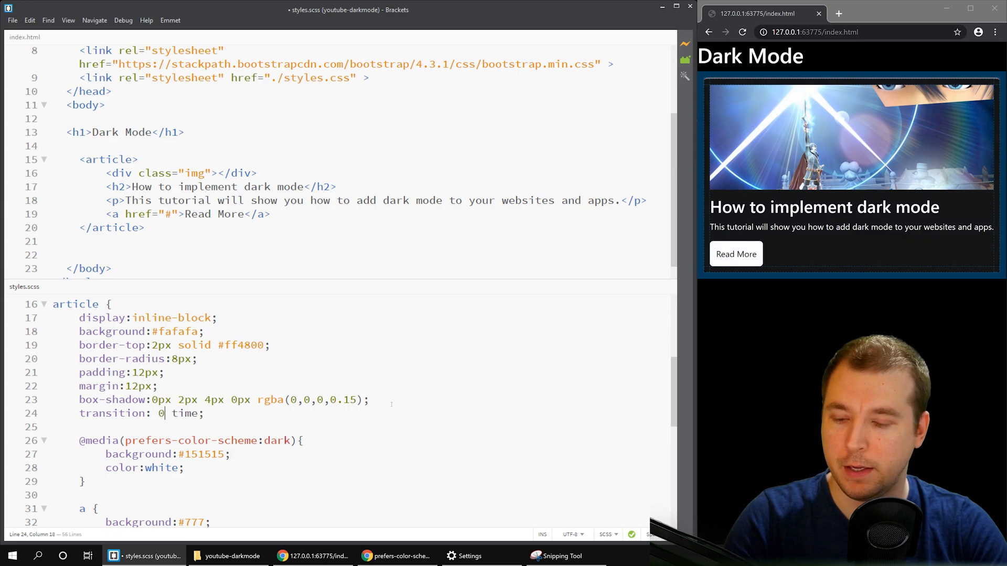
type("ease all")
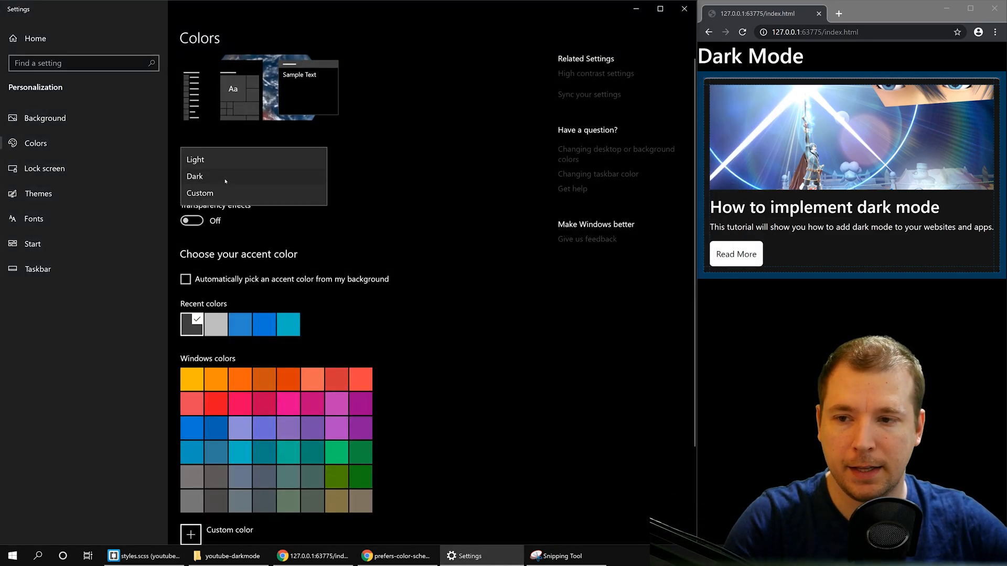
- Toggle Light/Dark in Settings, then give body transition: ease all 0.5s
left_click(196, 159)
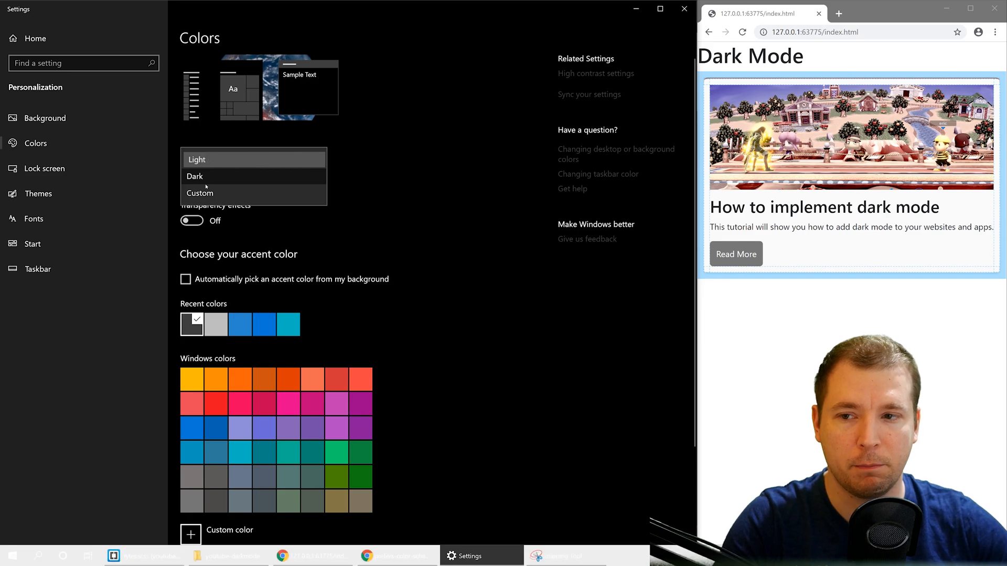
left_click(198, 159)
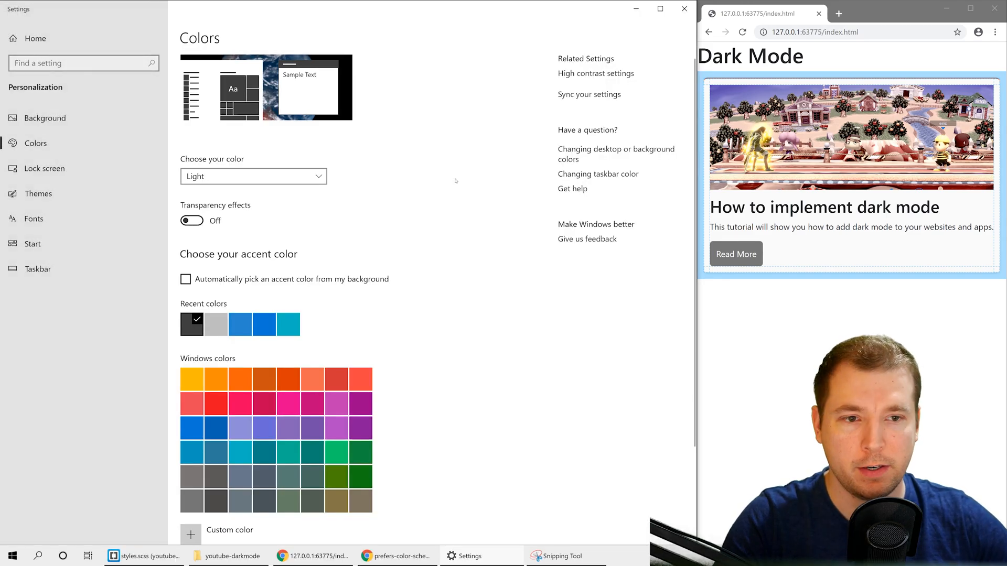
left_click(253, 176)
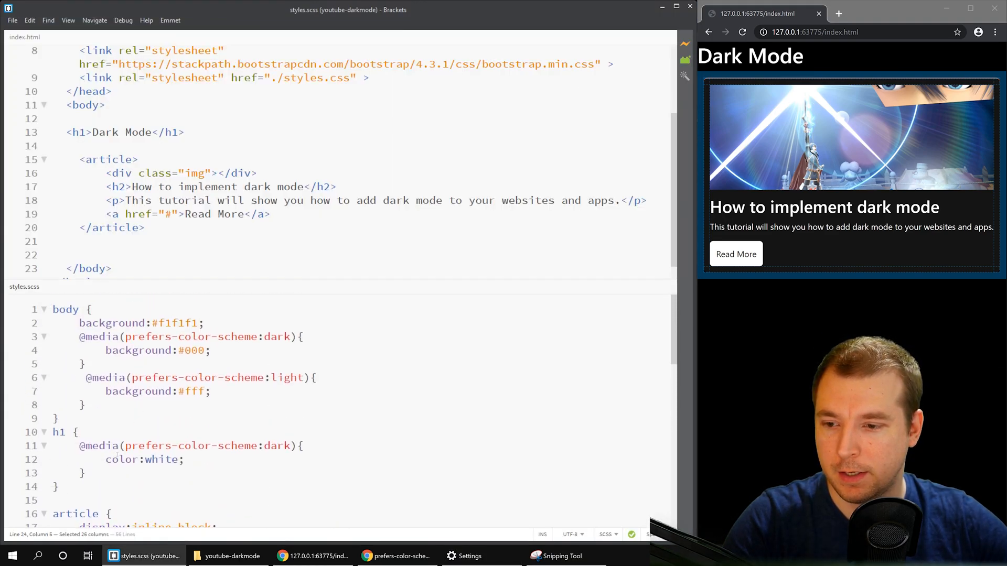
type("transition: ease all 0.5s;")
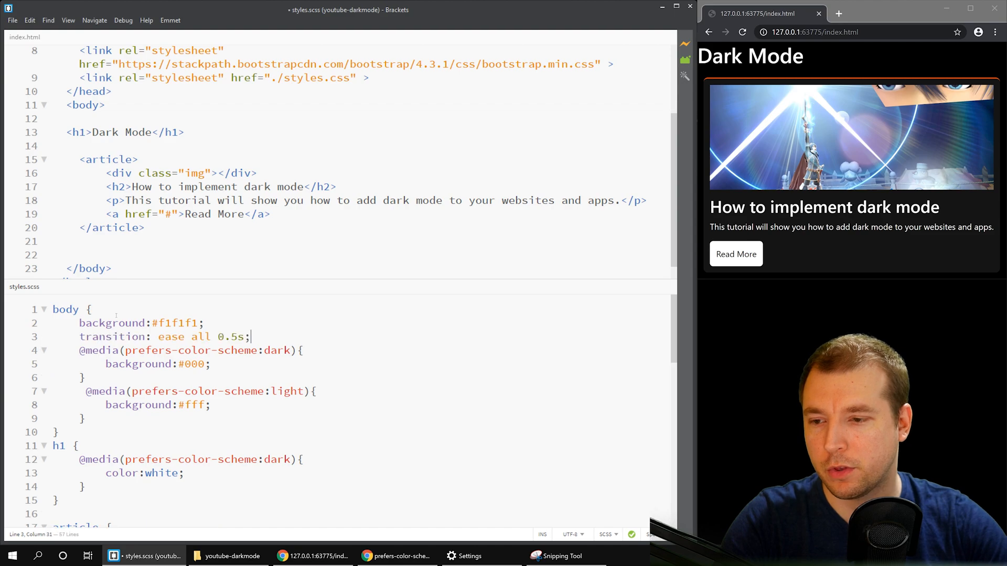
scroll("down", 3)
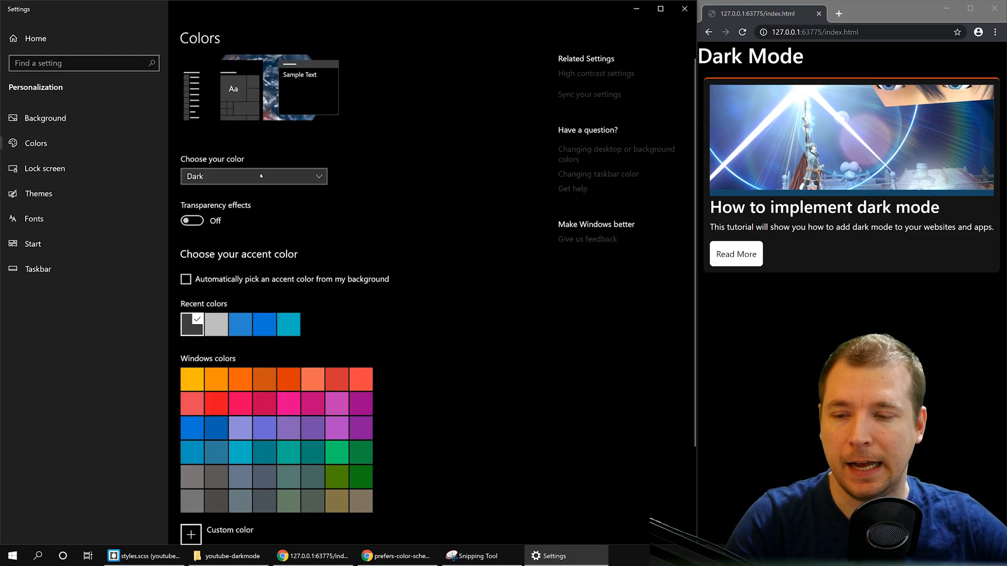
- Toggle Light and Dark again to watch the fade, then bring up the prefers-color-scheme compatibility table
left_click(253, 176)
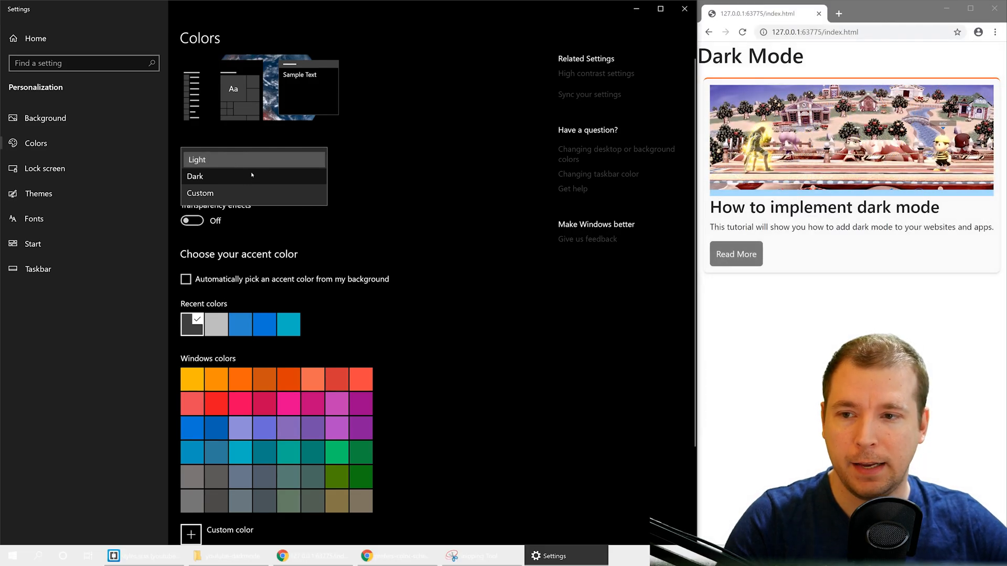
left_click(197, 160)
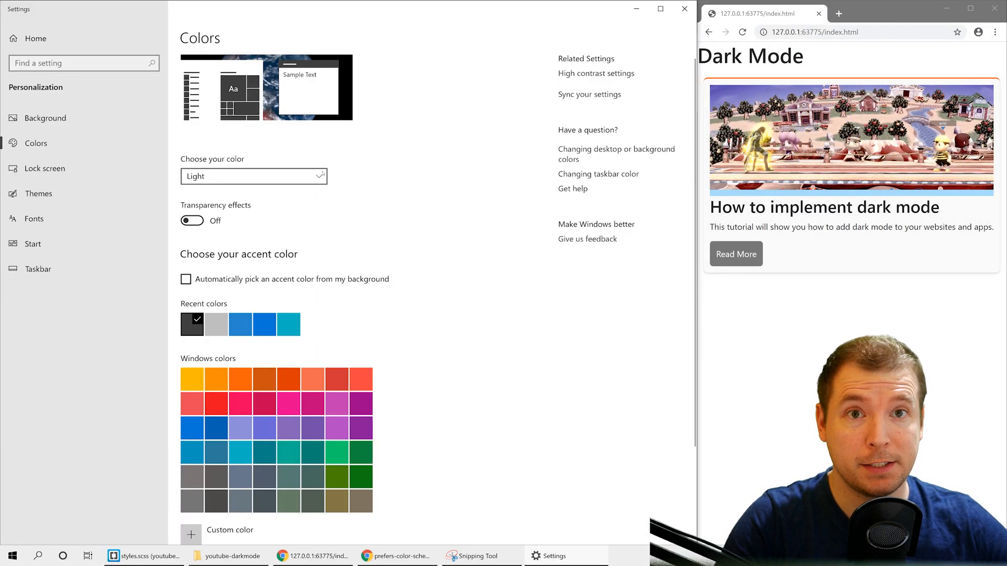
left_click(253, 176)
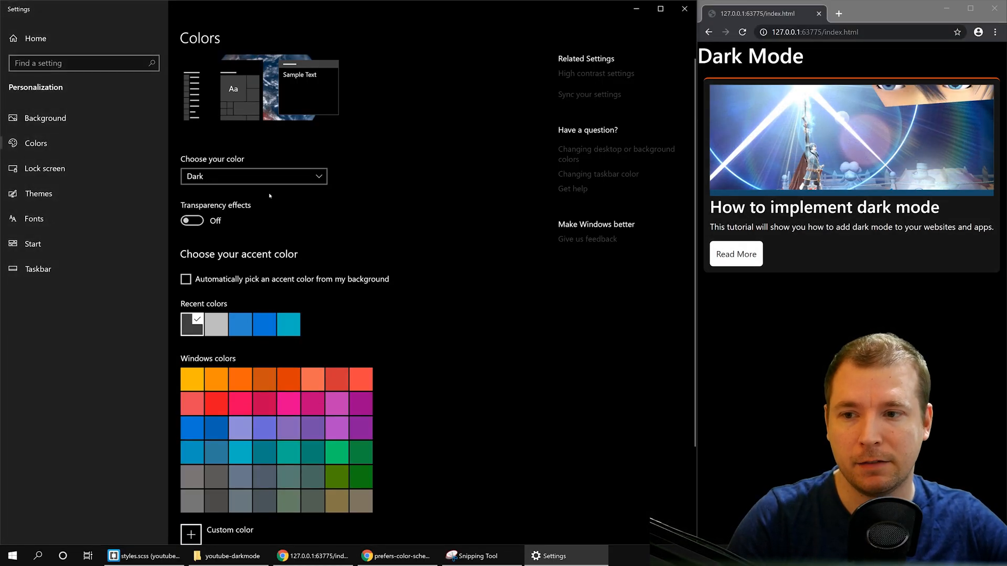
mouse_move(493, 203)
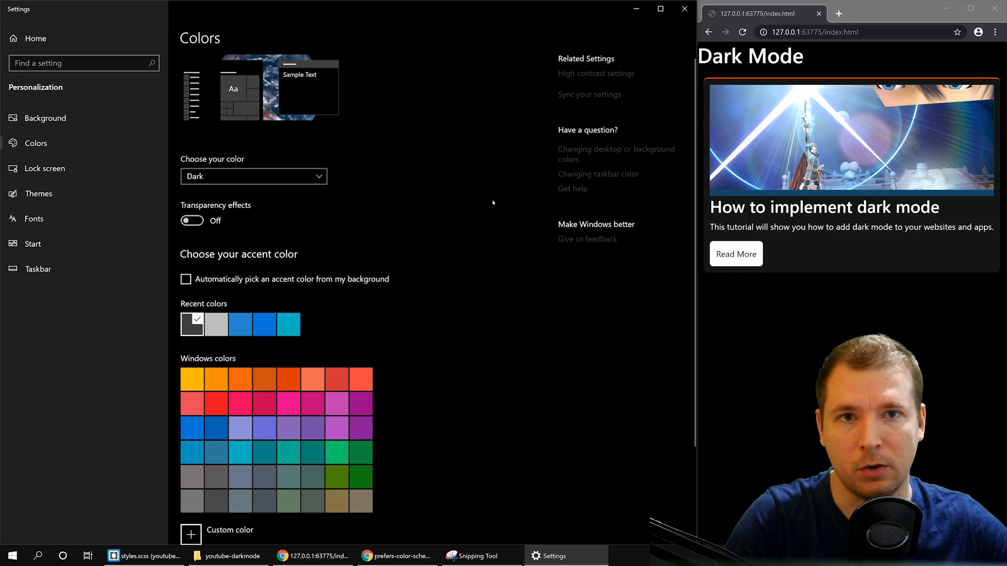
left_click(396, 556)
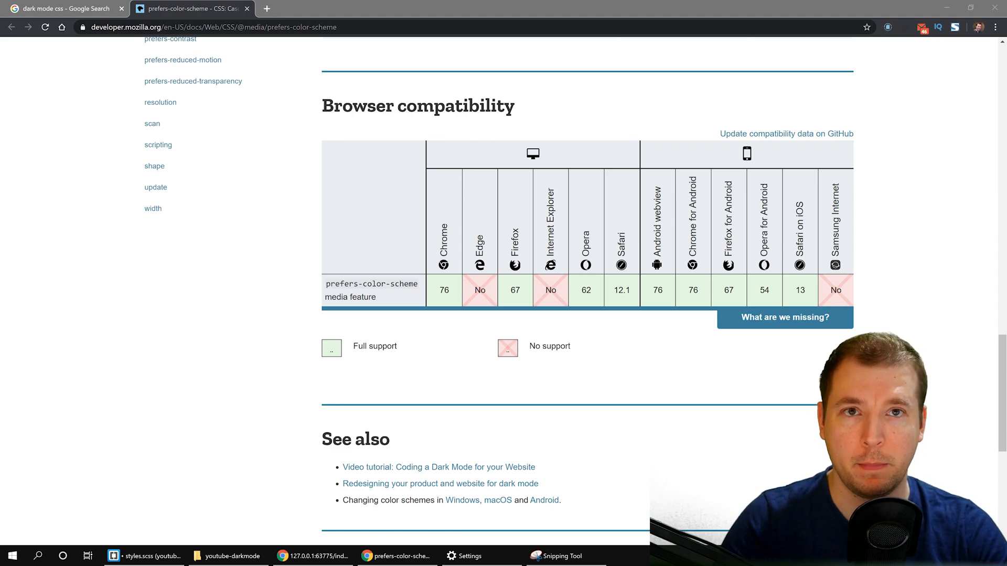
- Switch to the styled-components tab after viewing the prefers-color-scheme compatibility table
left_click(392, 8)
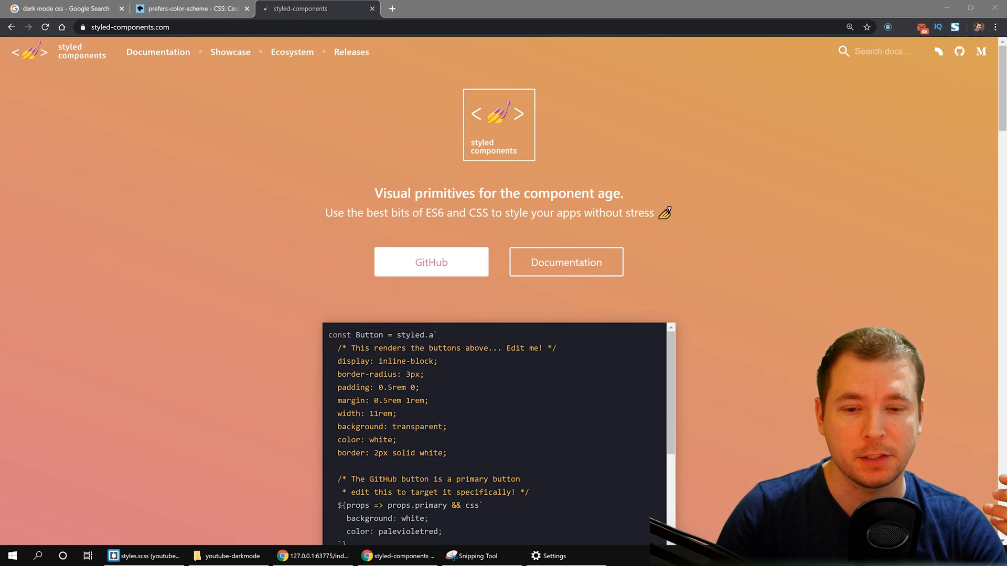
- Scroll past the showcase thumbnails down to the Getting started / Installation section
scroll("down", 3)
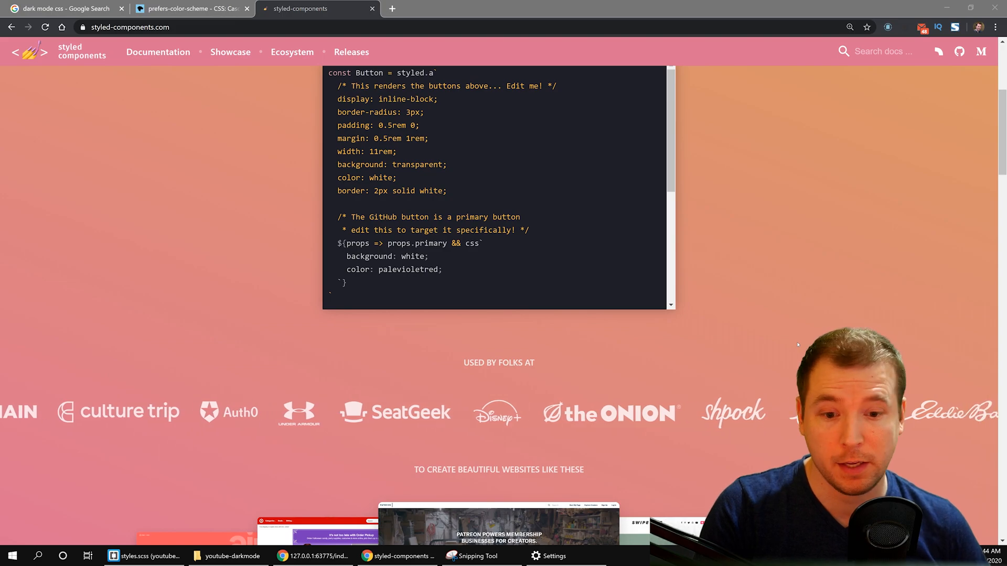
scroll("down", 3)
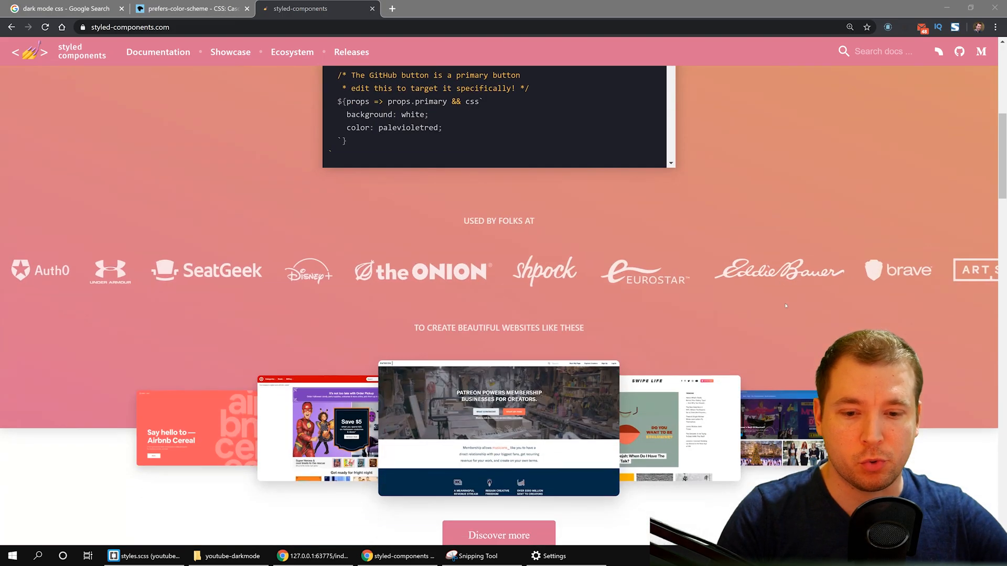
scroll("down", 3)
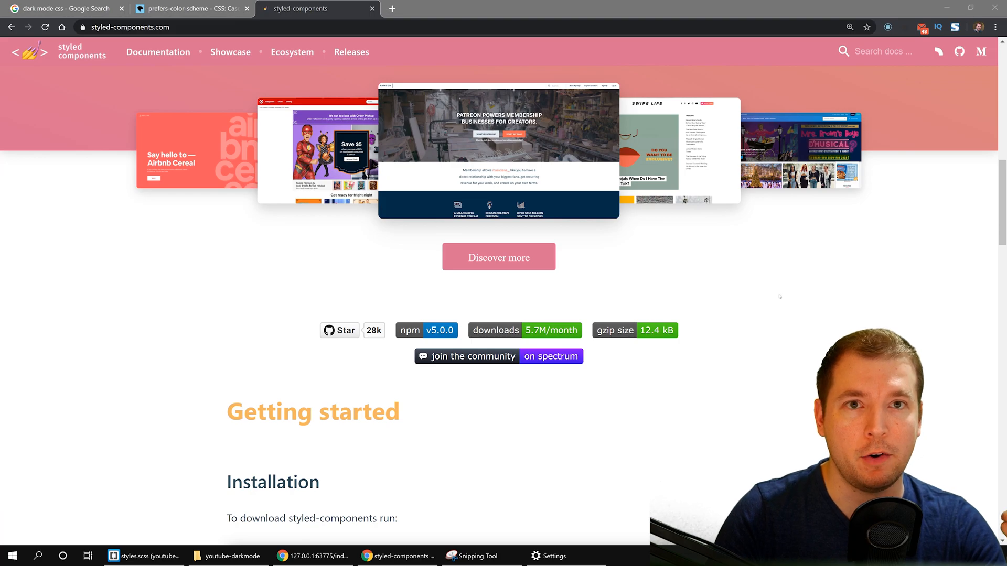
mouse_move(711, 371)
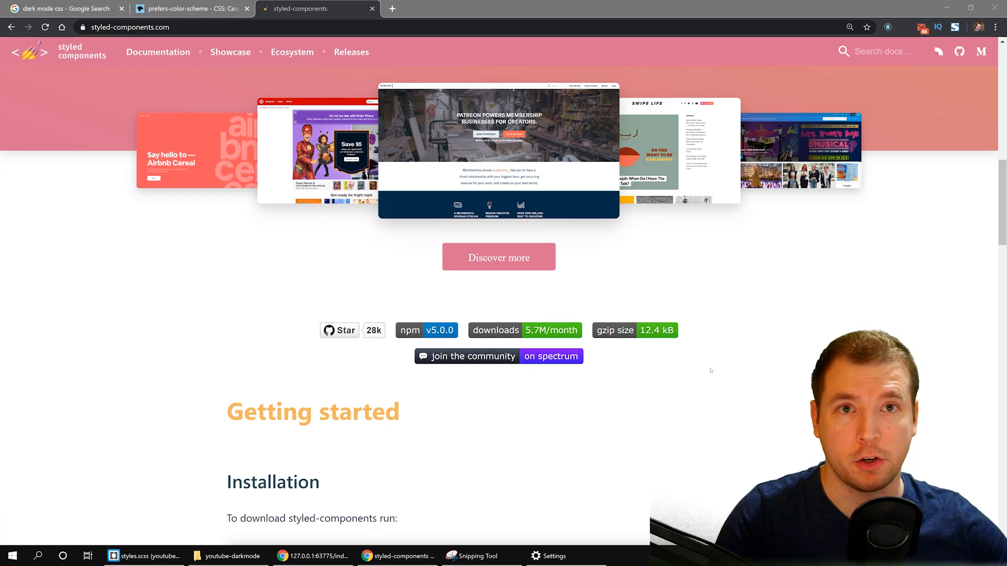